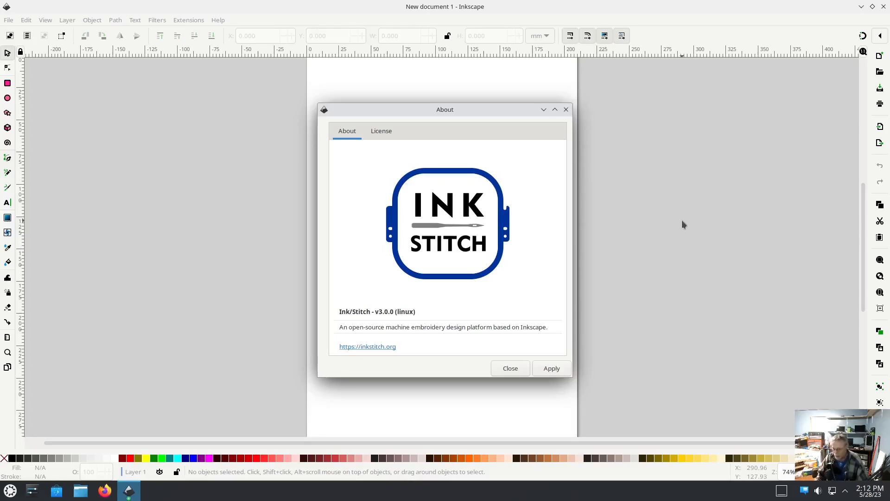
{"action": "mouse_move", "coordinate": [682, 301]}
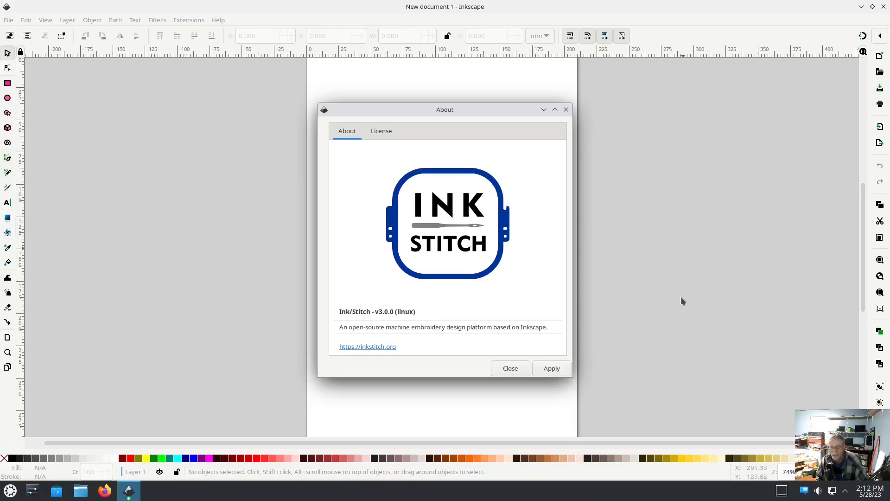
{"action": "mouse_move", "coordinate": [674, 360]}
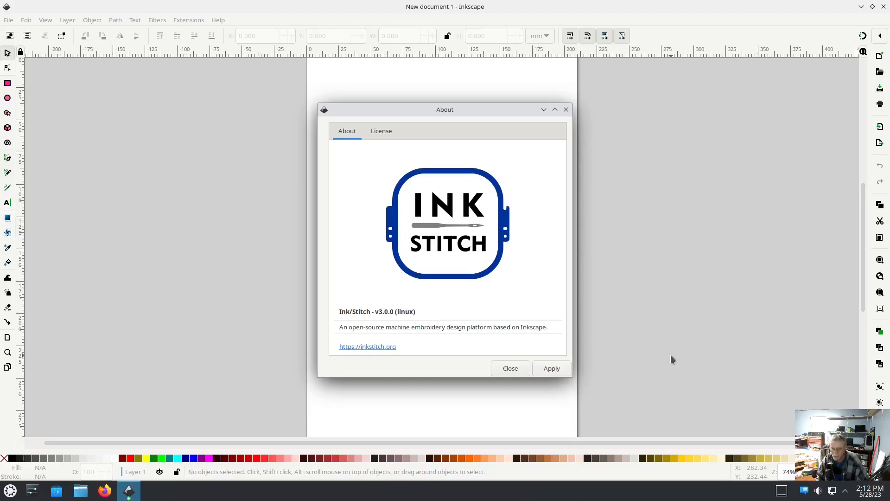
{"action": "mouse_move", "coordinate": [671, 356]}
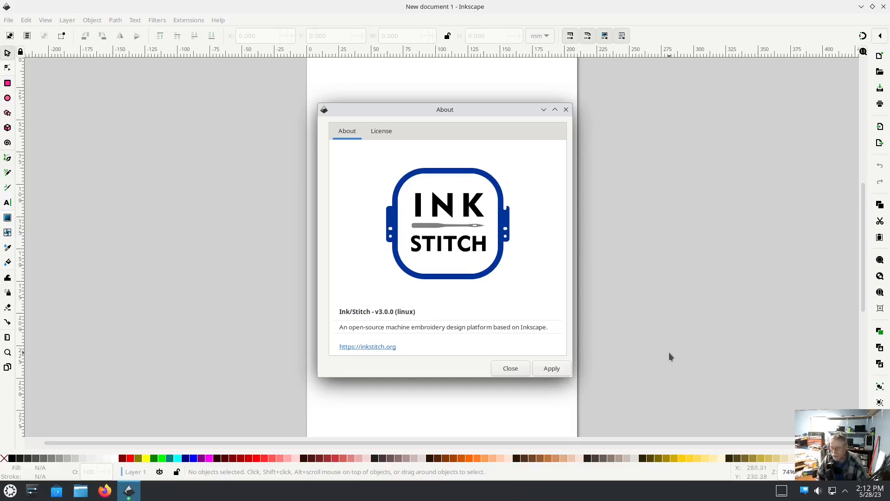
{"action": "mouse_move", "coordinate": [667, 354]}
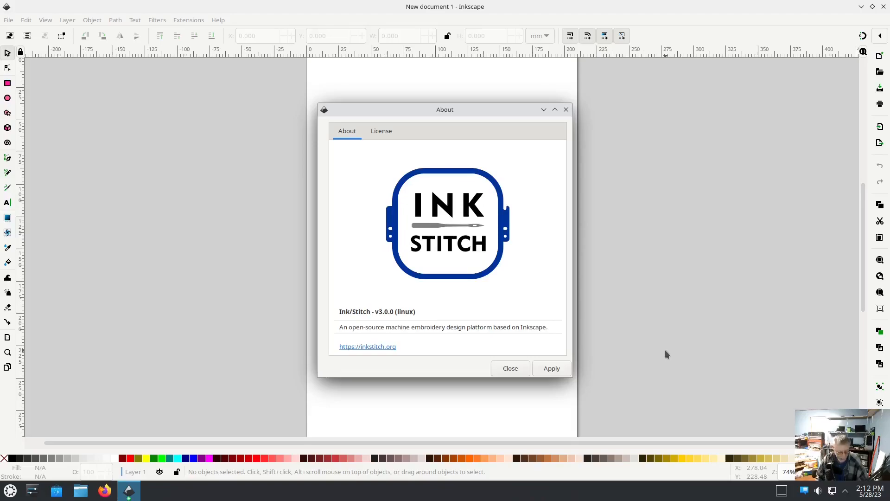
{"action": "mouse_move", "coordinate": [673, 341]}
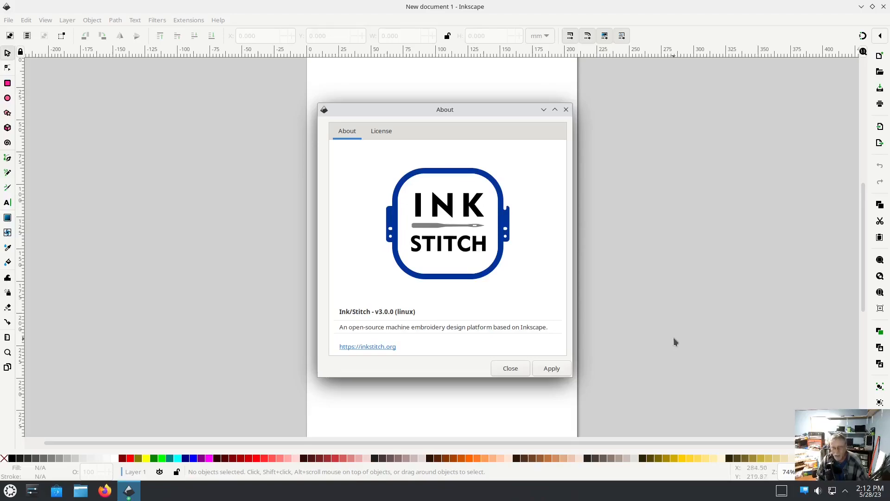
{"action": "mouse_move", "coordinate": [677, 340]}
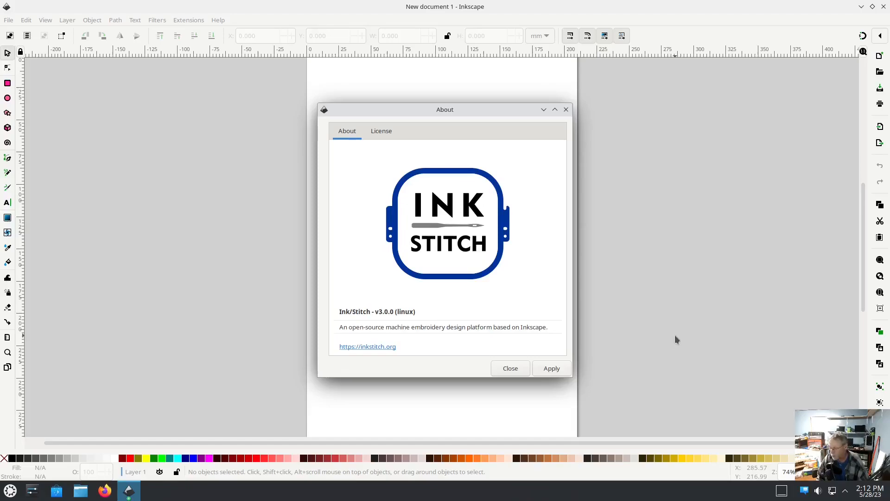
{"action": "mouse_move", "coordinate": [680, 344]}
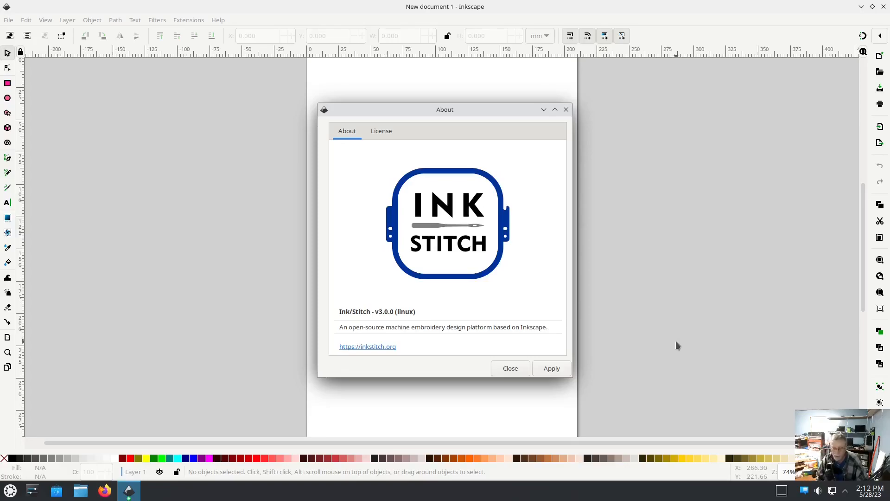
{"action": "mouse_move", "coordinate": [423, 340]}
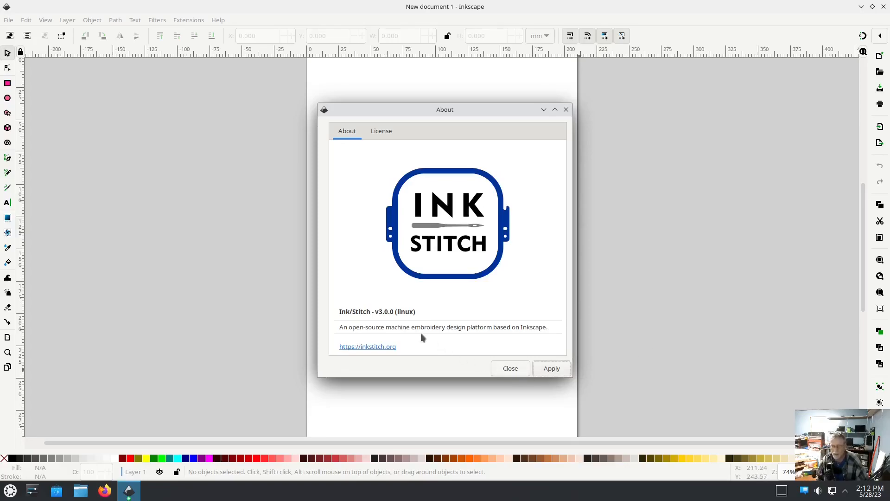
{"action": "mouse_move", "coordinate": [395, 314]}
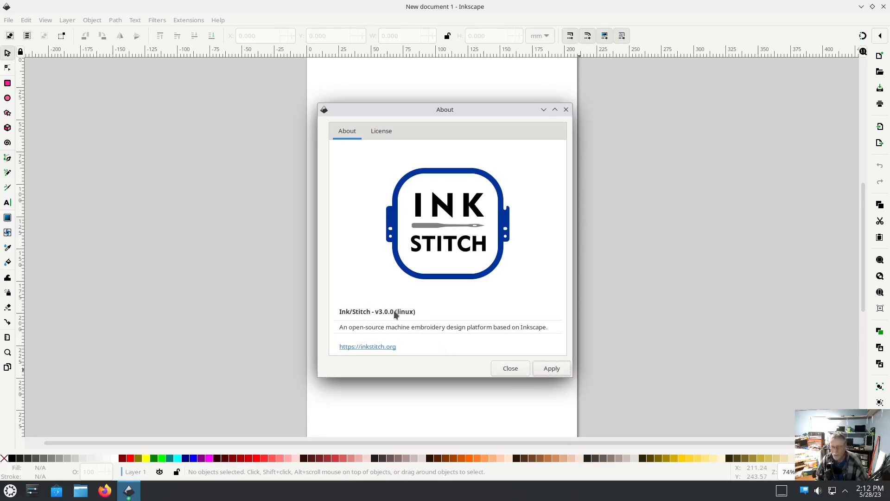
{"action": "mouse_move", "coordinate": [268, 390]}
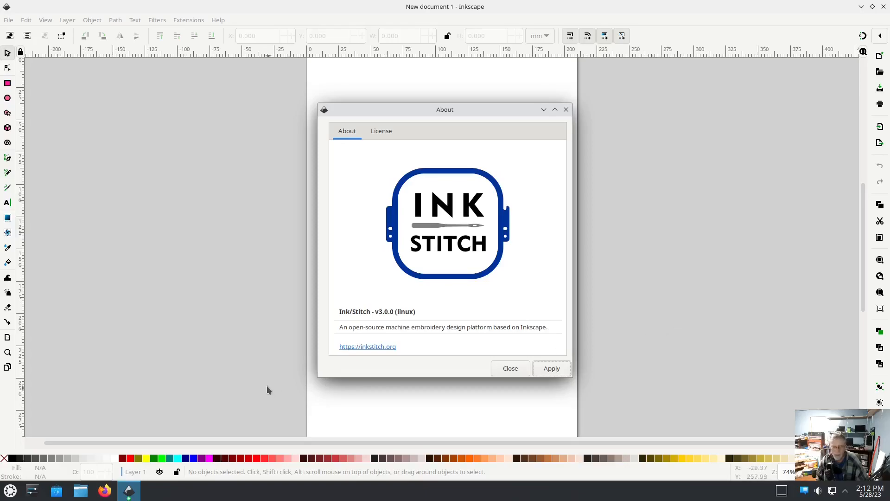
{"action": "left_click", "coordinate": [368, 347]}
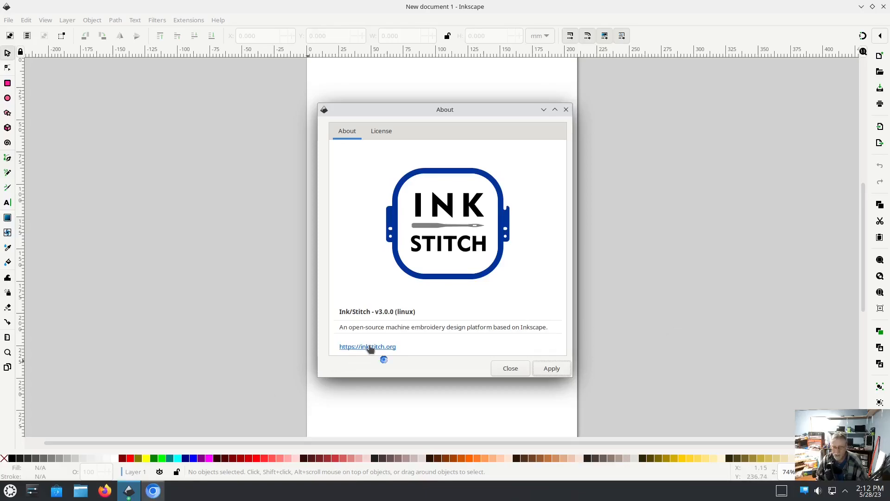
- Navigate from inkstitch.org to Install Ink/Stitch and its Linux page with DEB, RPM, script and tar.xz downloads
{"action": "left_click", "coordinate": [367, 347]}
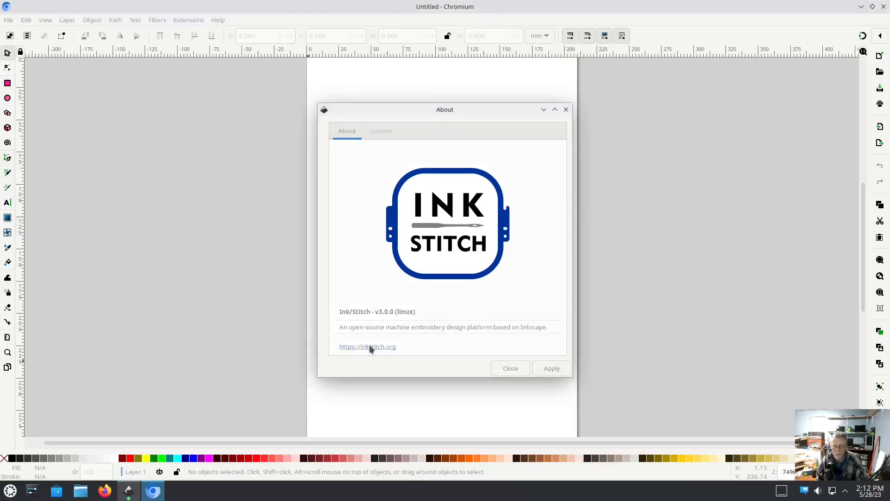
{"action": "left_click", "coordinate": [367, 347]}
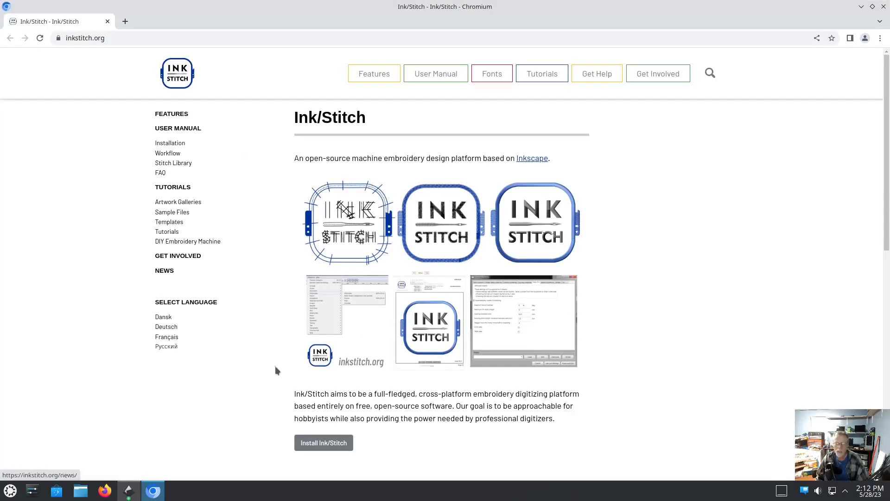
{"action": "left_click", "coordinate": [324, 443]}
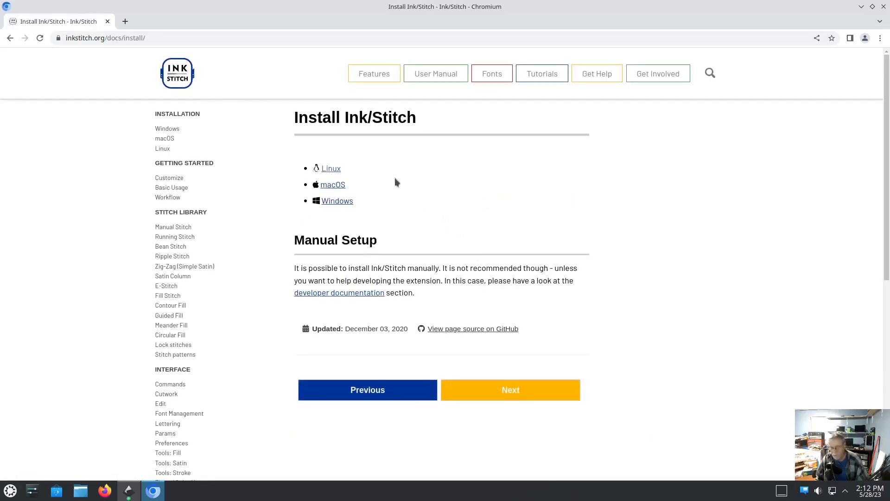
{"action": "mouse_move", "coordinate": [359, 191]}
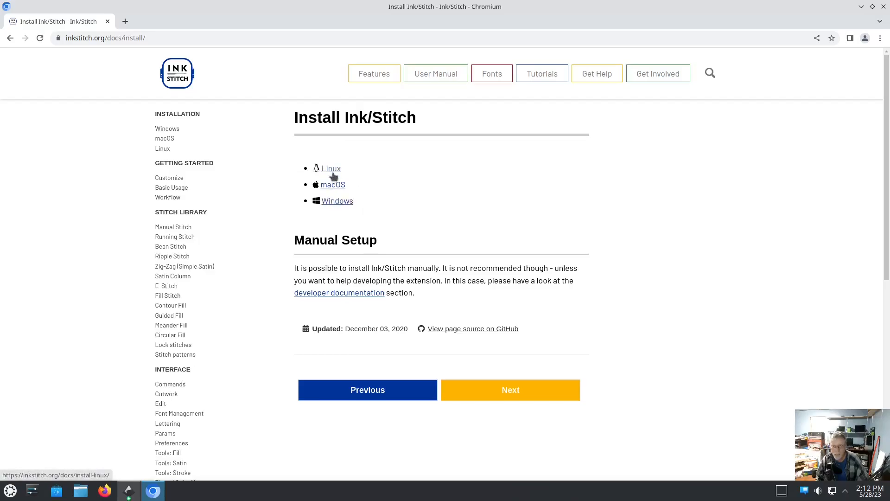
{"action": "left_click", "coordinate": [330, 168]}
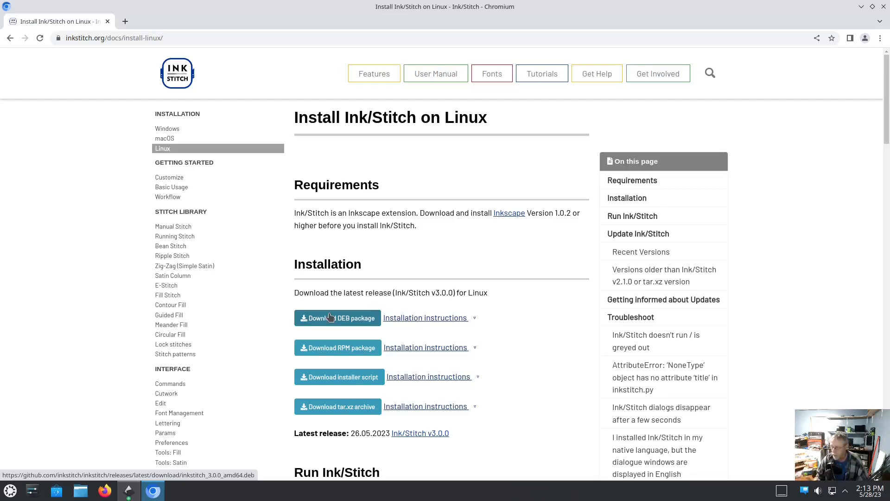
{"action": "mouse_move", "coordinate": [341, 320]}
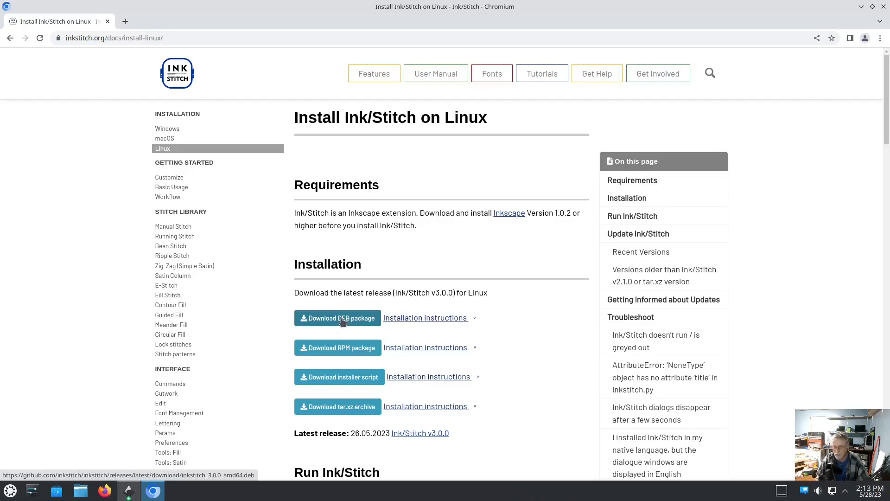
{"action": "mouse_move", "coordinate": [349, 349]}
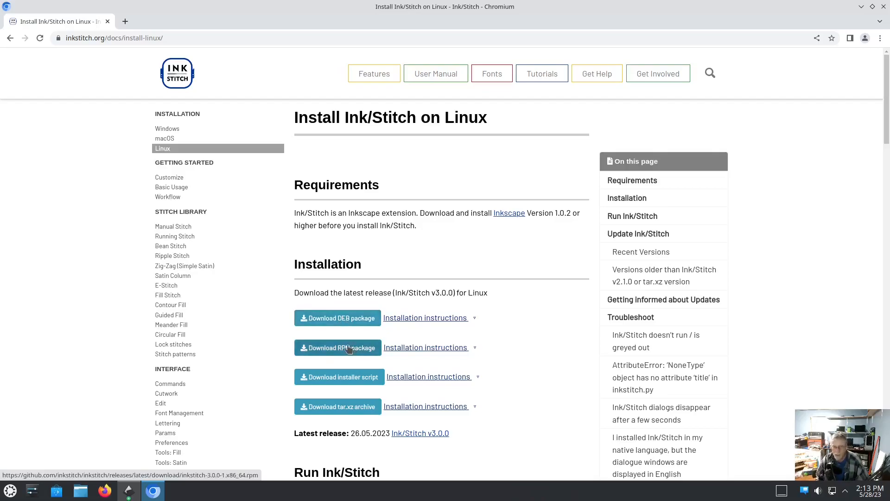
{"action": "mouse_move", "coordinate": [345, 353]}
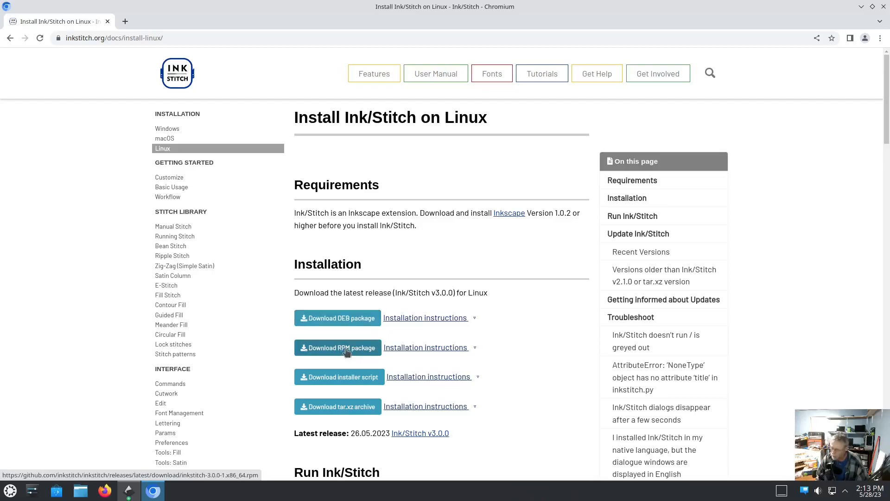
{"action": "mouse_move", "coordinate": [358, 351]}
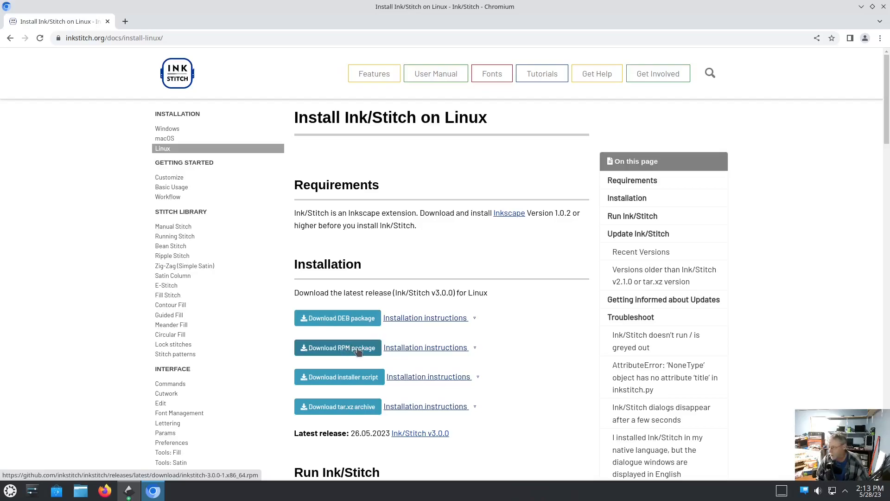
{"action": "mouse_move", "coordinate": [345, 382]}
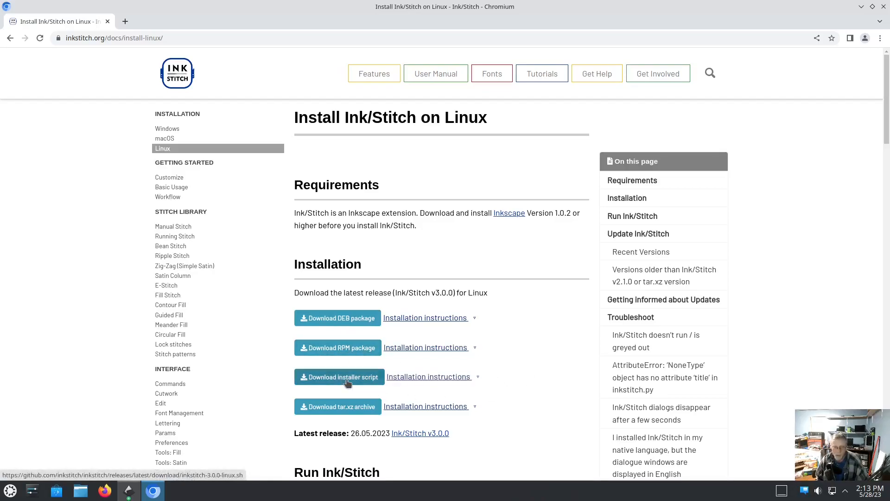
{"action": "mouse_move", "coordinate": [328, 406]}
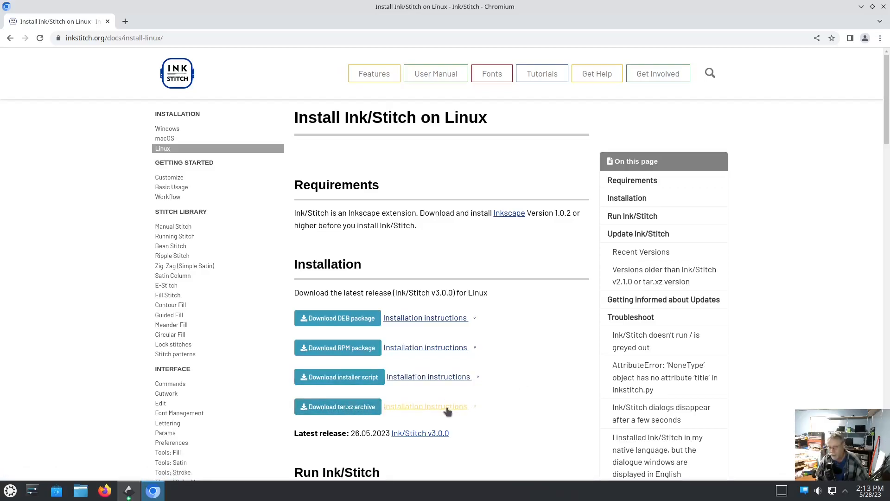
- Expand the tar.xz archive installation instructions and scroll through the extraction steps
{"action": "left_click", "coordinate": [426, 406]}
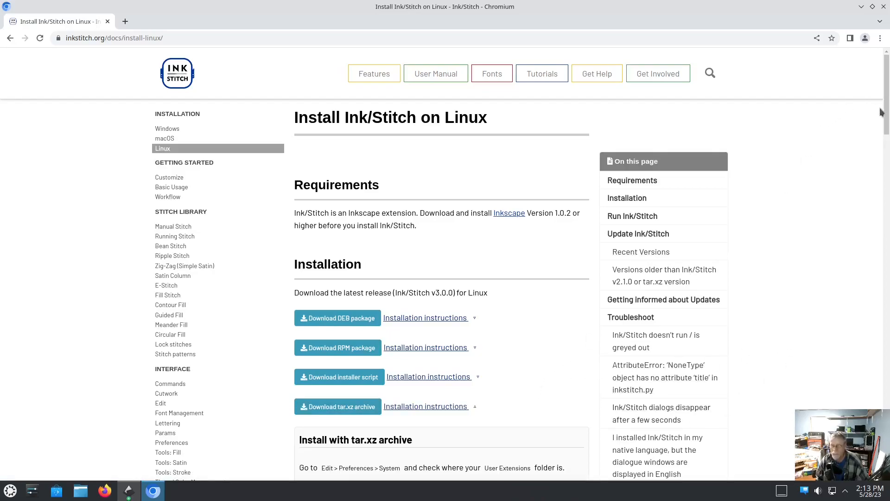
{"action": "scroll", "scroll_direction": "down", "scroll_amount": 3}
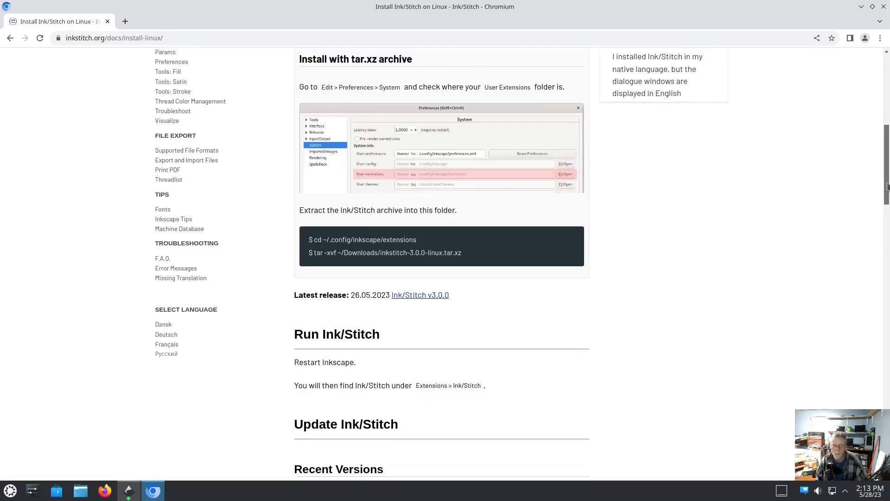
{"action": "scroll", "scroll_direction": "up", "scroll_amount": 3}
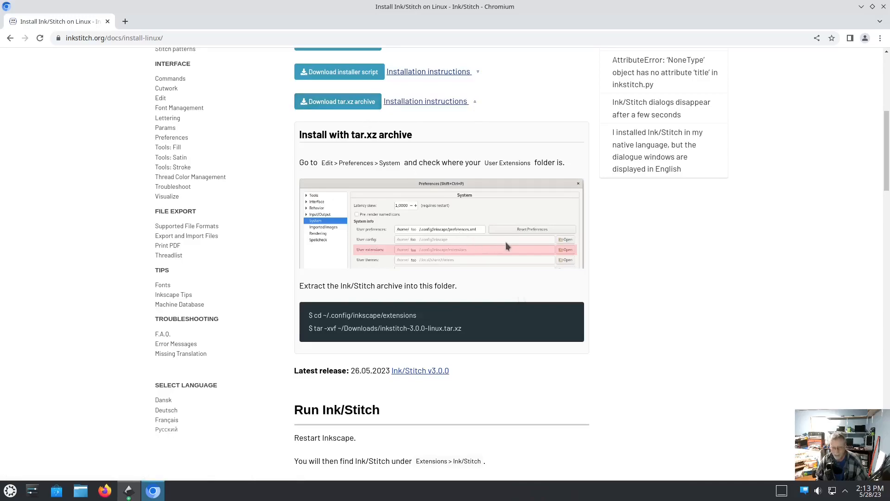
{"action": "mouse_move", "coordinate": [712, 325]}
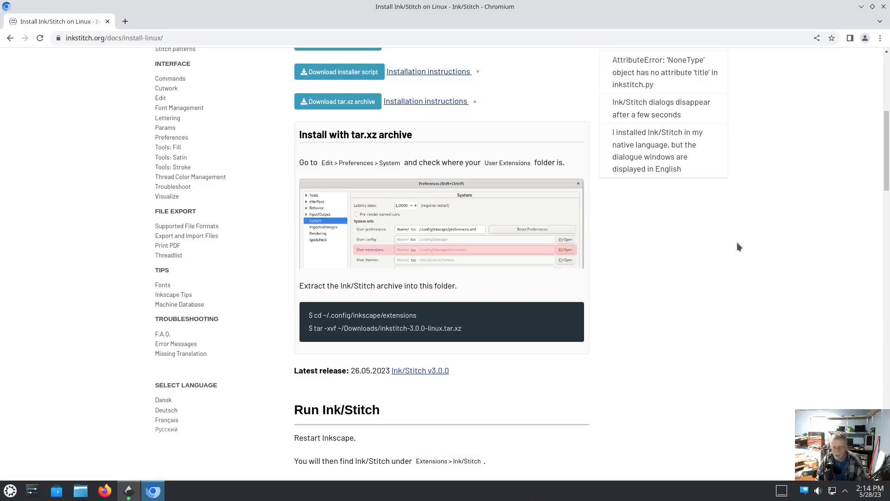
{"action": "mouse_move", "coordinate": [711, 256]}
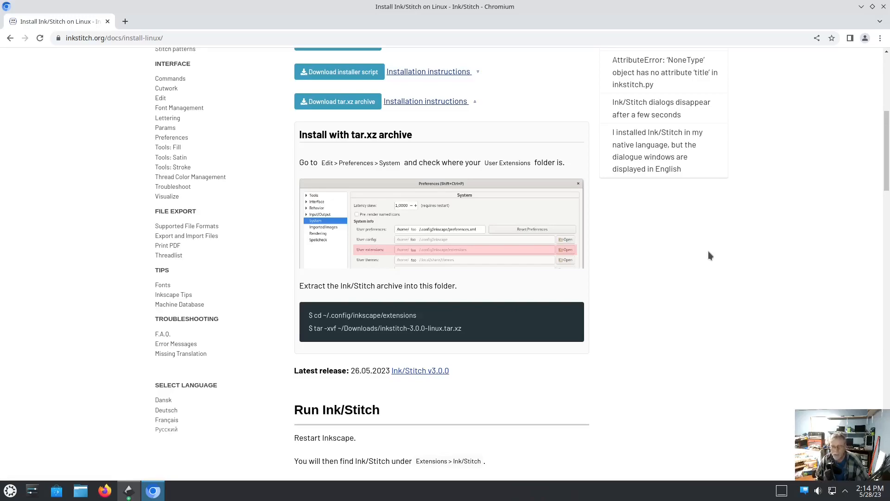
{"action": "mouse_move", "coordinate": [799, 132]}
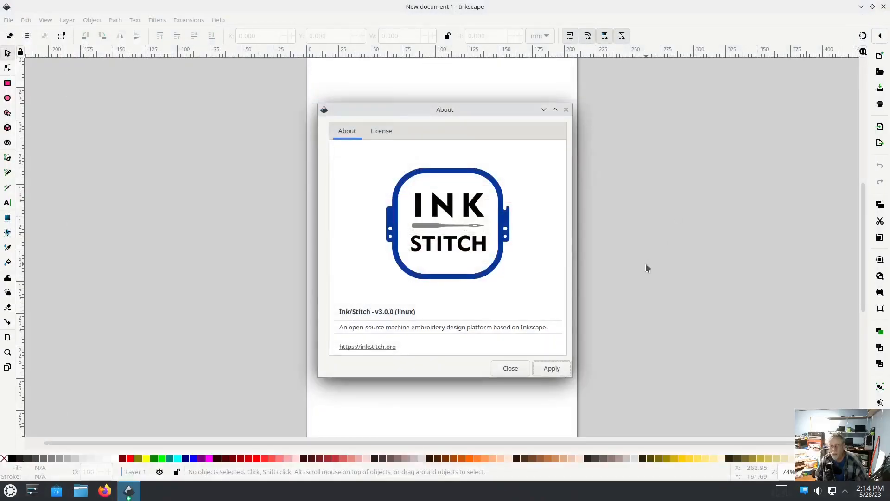
- Draw a two-node straight line across the upper page and bring up Fill and Stroke
{"action": "left_click", "coordinate": [510, 369]}
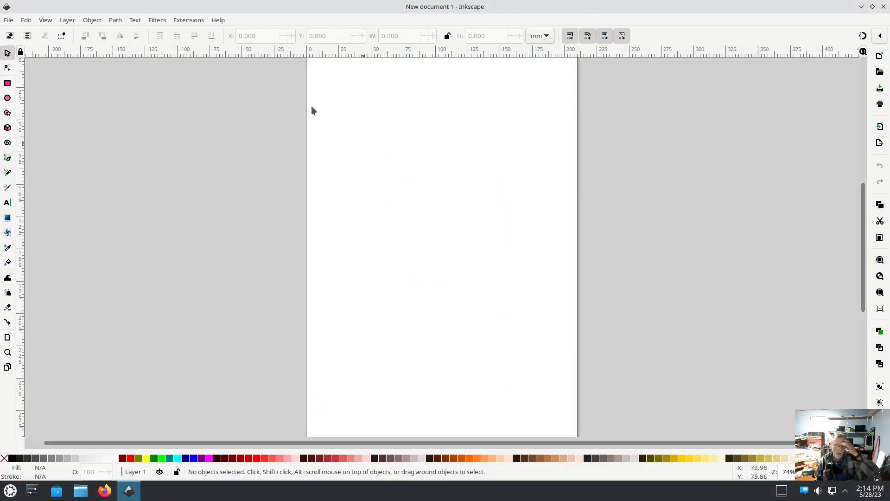
{"action": "left_click", "coordinate": [188, 20]}
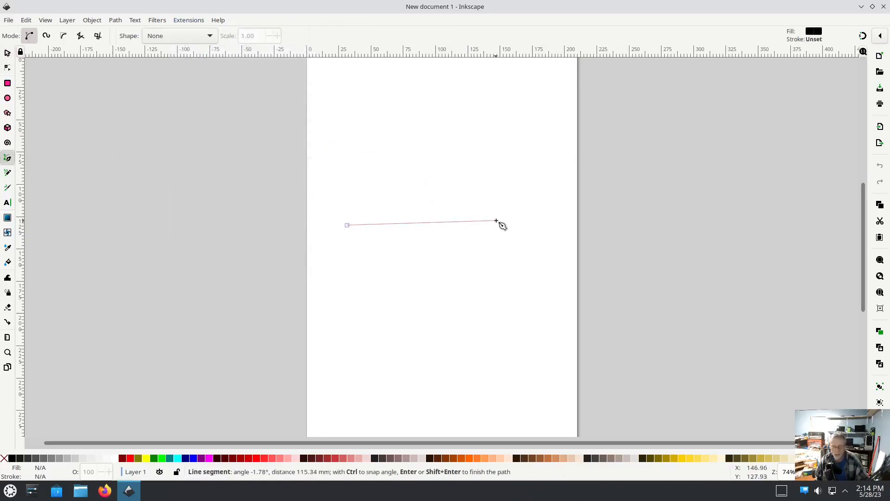
{"action": "left_click", "coordinate": [496, 220]}
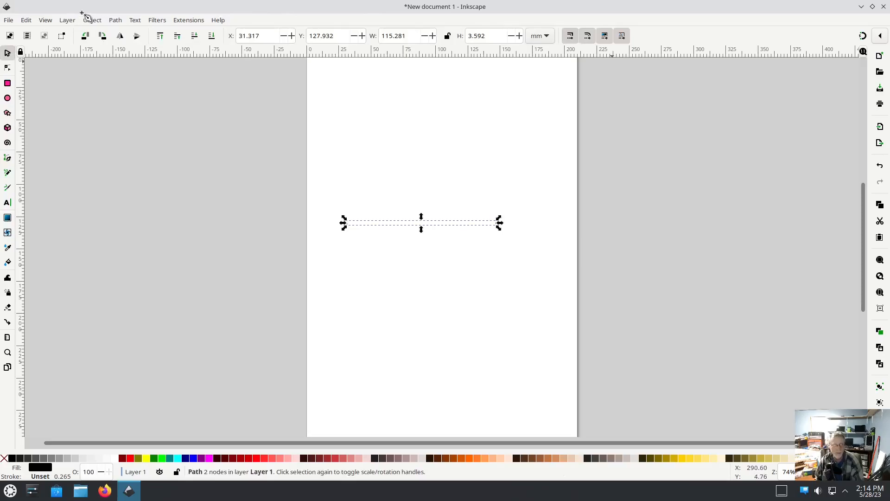
{"action": "left_click", "coordinate": [115, 20]}
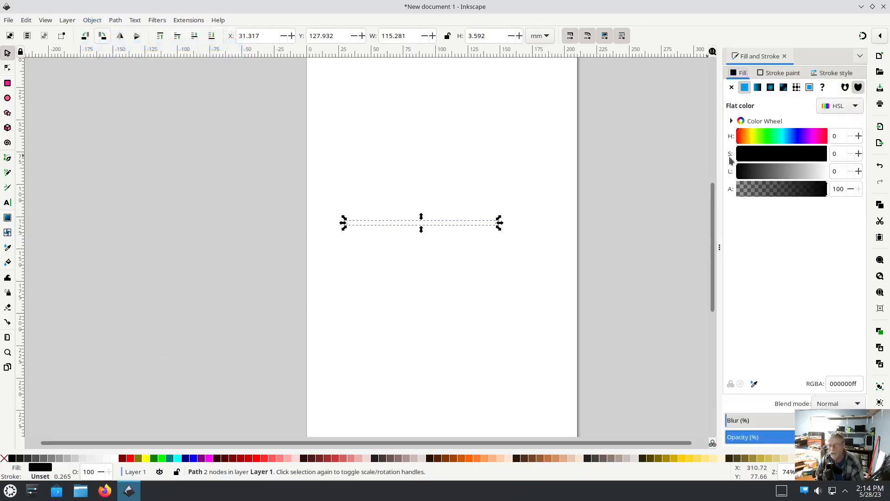
- Set the line's fill to No paint and raise its stroke width to 1.465 mm
{"action": "left_click", "coordinate": [731, 87]}
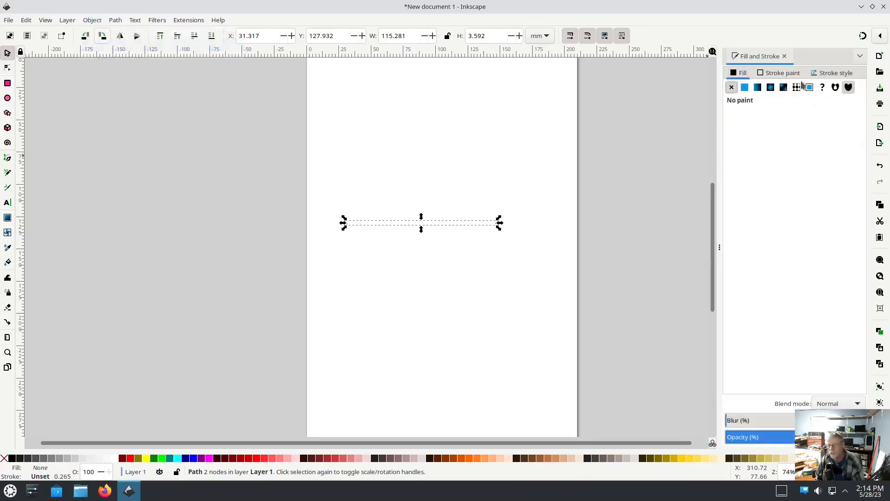
{"action": "left_click", "coordinate": [836, 72]}
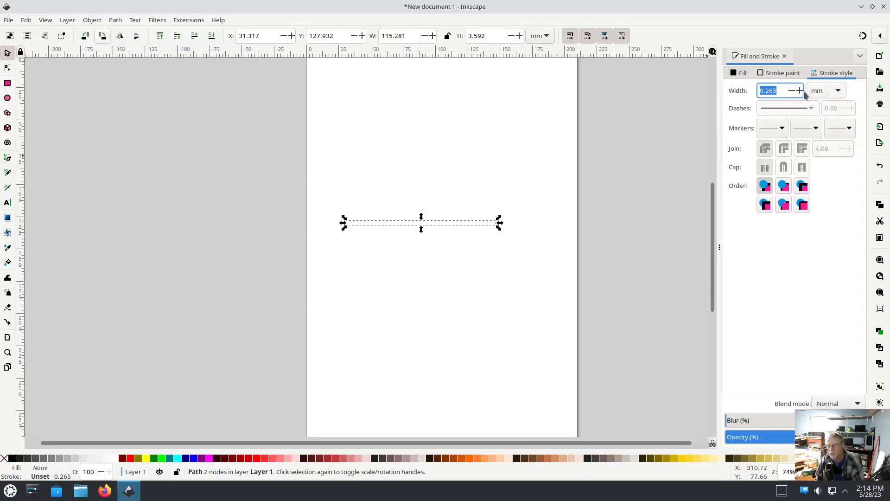
{"action": "left_click", "coordinate": [800, 91]}
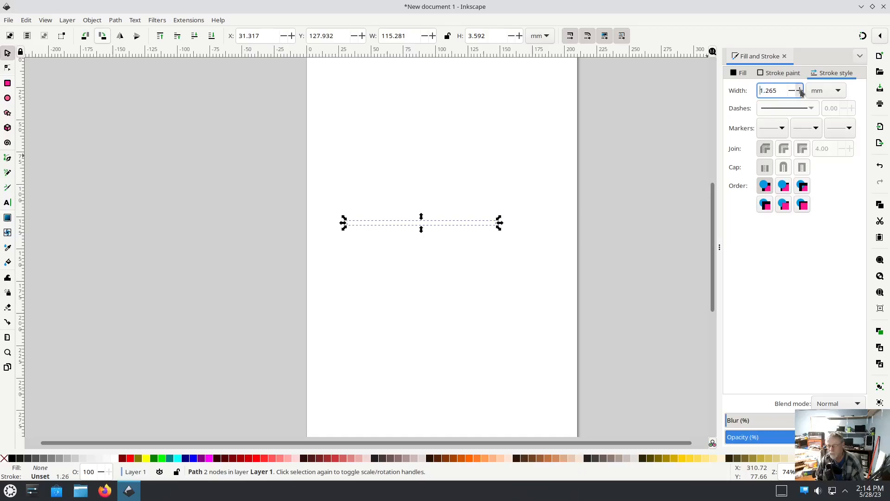
{"action": "left_click", "coordinate": [801, 91]}
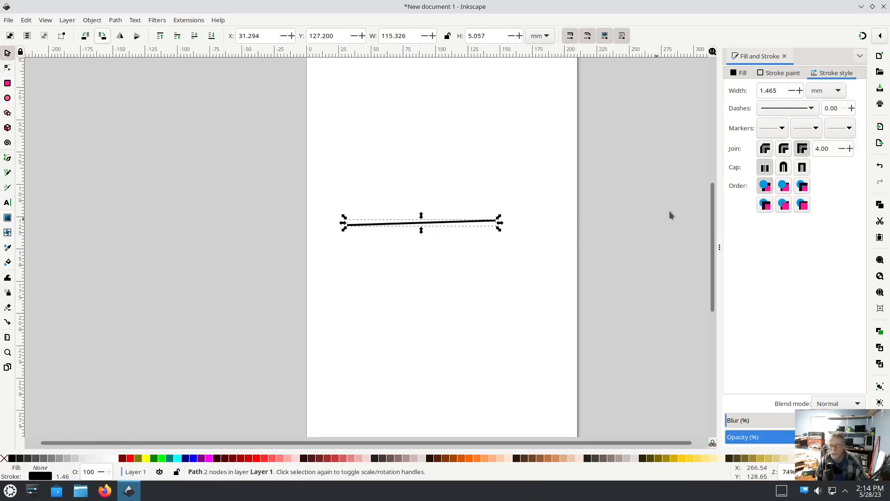
- Widen the stroke to 1.865 mm, run an Ink/Stitch tool on the line and dismiss its warning
{"action": "left_click", "coordinate": [800, 91]}
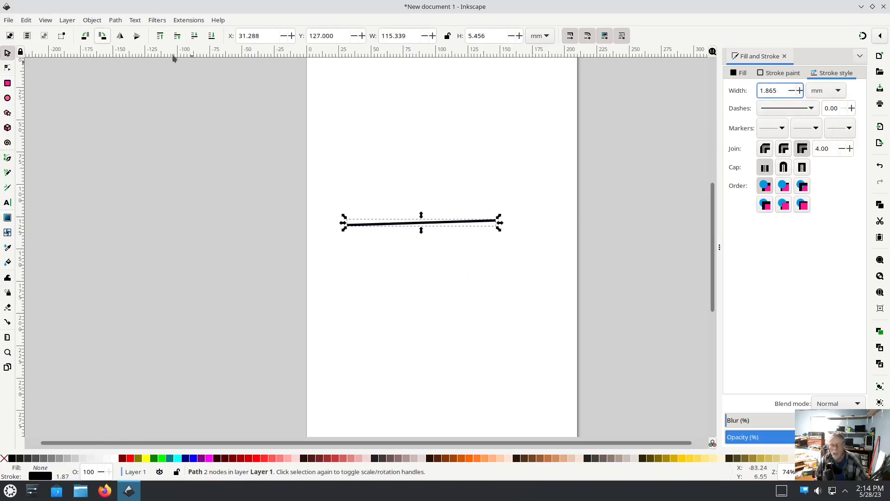
{"action": "left_click", "coordinate": [188, 21]}
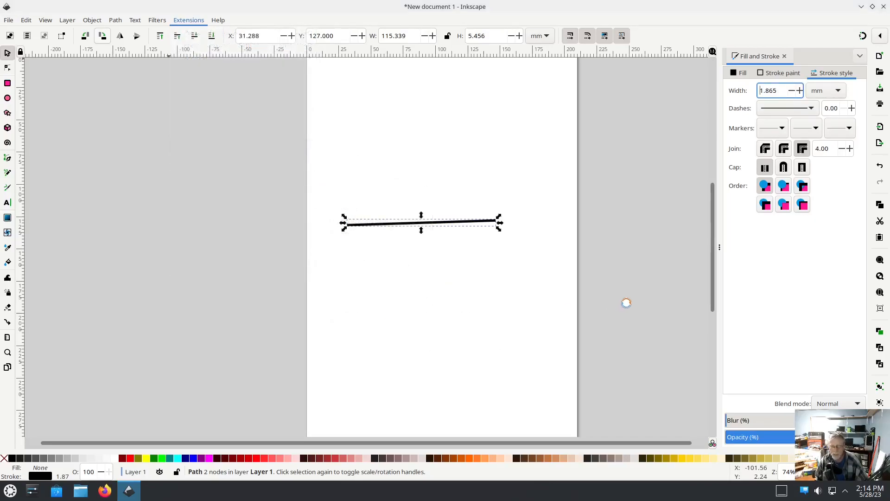
{"action": "left_click", "coordinate": [188, 20]}
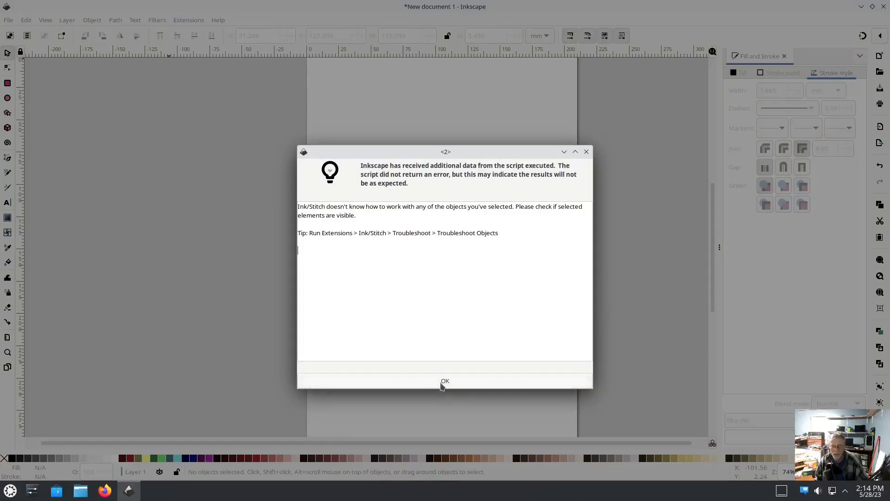
{"action": "left_click", "coordinate": [445, 380]}
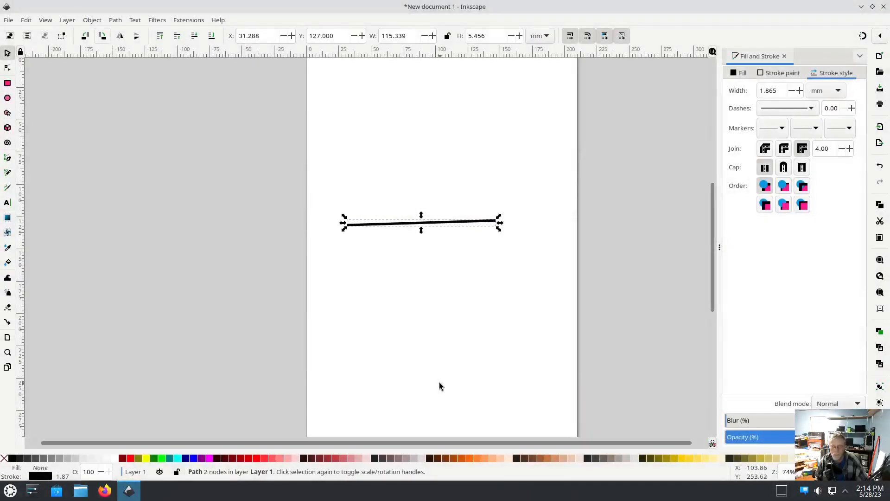
{"action": "mouse_move", "coordinate": [635, 181]}
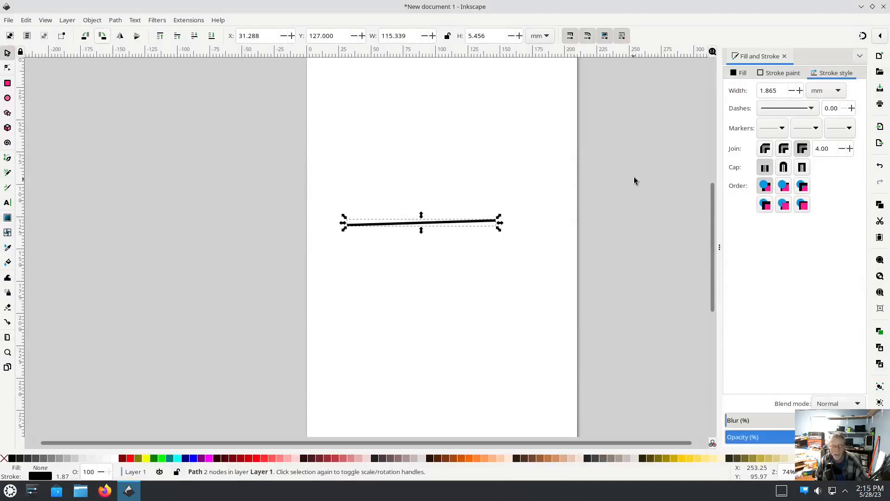
{"action": "mouse_move", "coordinate": [238, 129]}
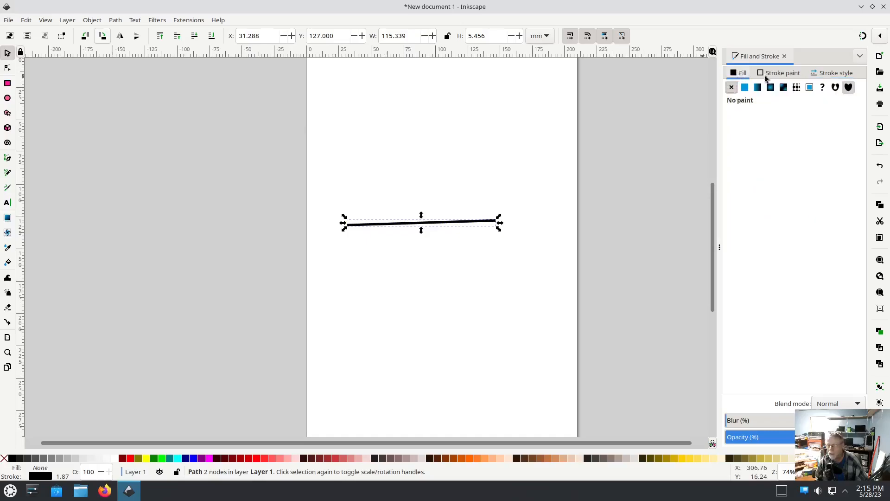
- Review the stroke paint and style, then convert the thick stroke into an outlined shape with Stroke to Path
{"action": "left_click", "coordinate": [745, 87]}
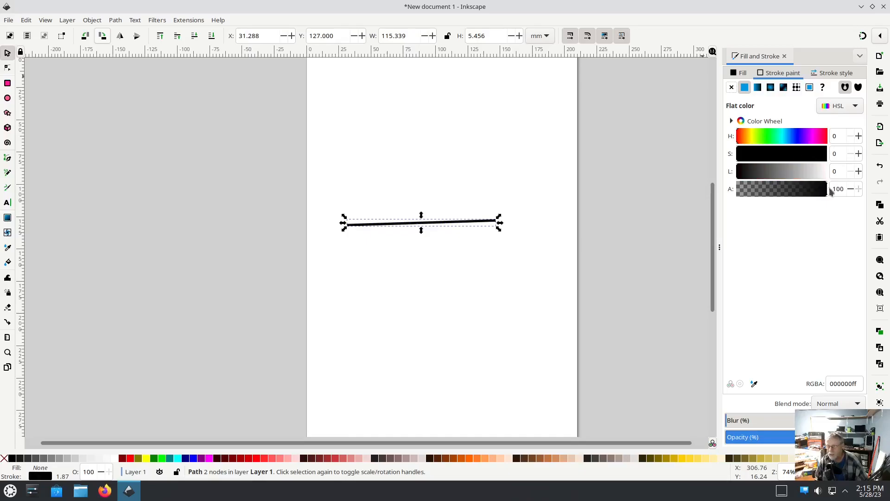
{"action": "left_click", "coordinate": [834, 72]}
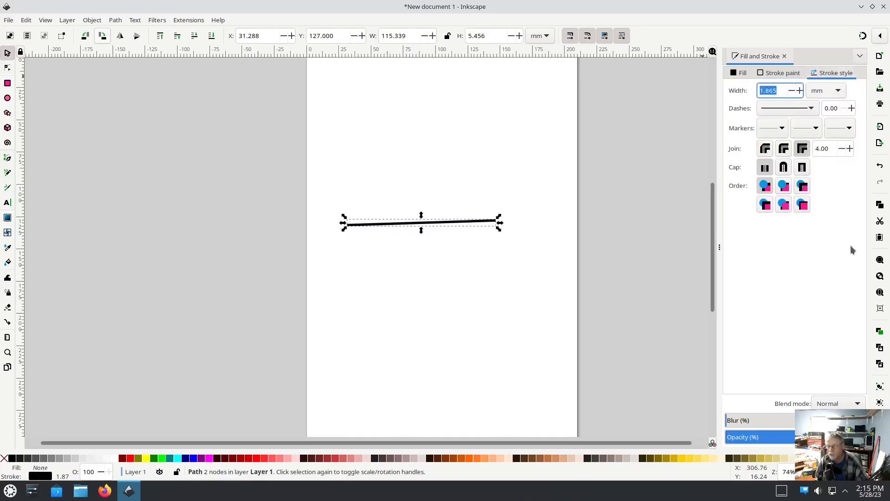
{"action": "left_click", "coordinate": [188, 21]}
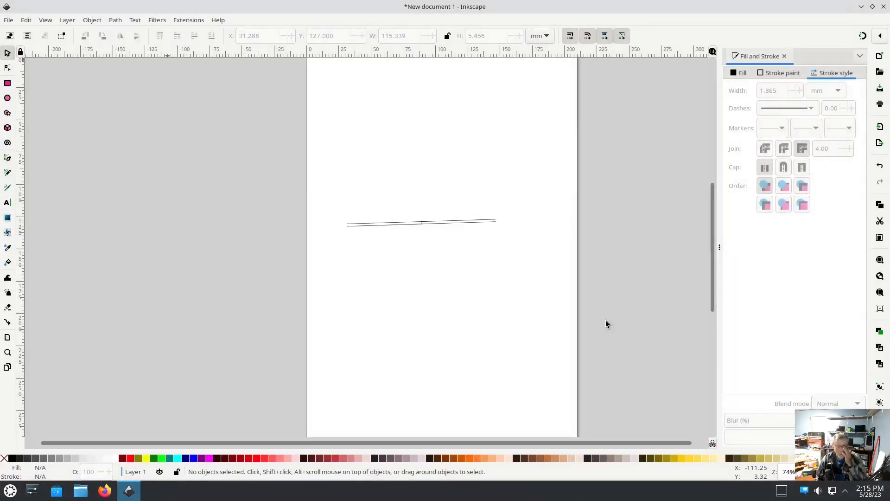
{"action": "mouse_move", "coordinate": [792, 80]}
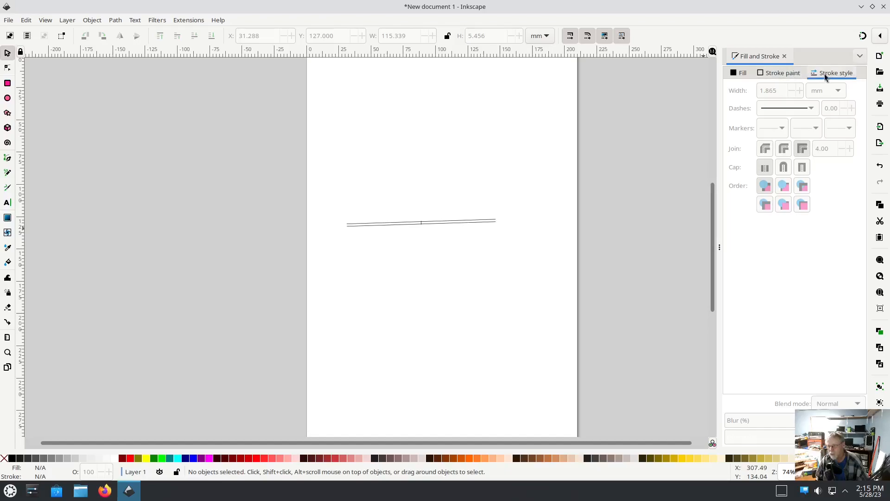
- Check the outlined path's stroke settings and bring up its Ink/Stitch Params with a satin column preview
{"action": "left_click", "coordinate": [783, 72]}
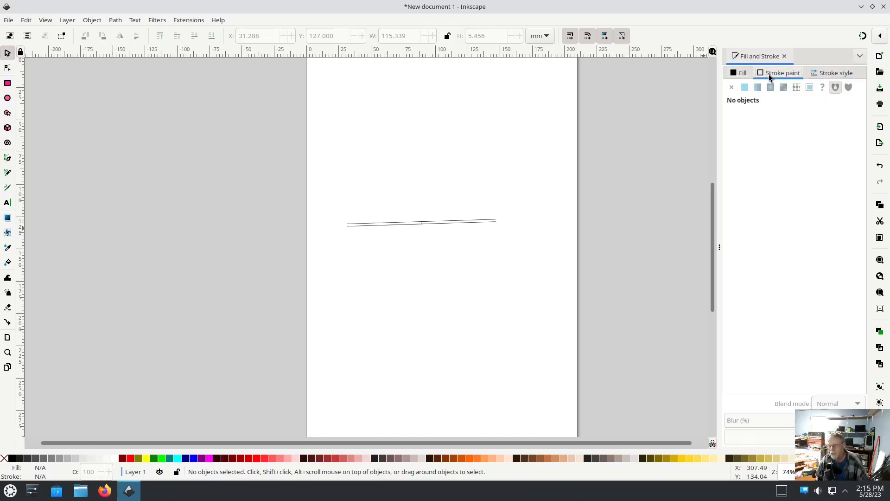
{"action": "left_click", "coordinate": [836, 72]}
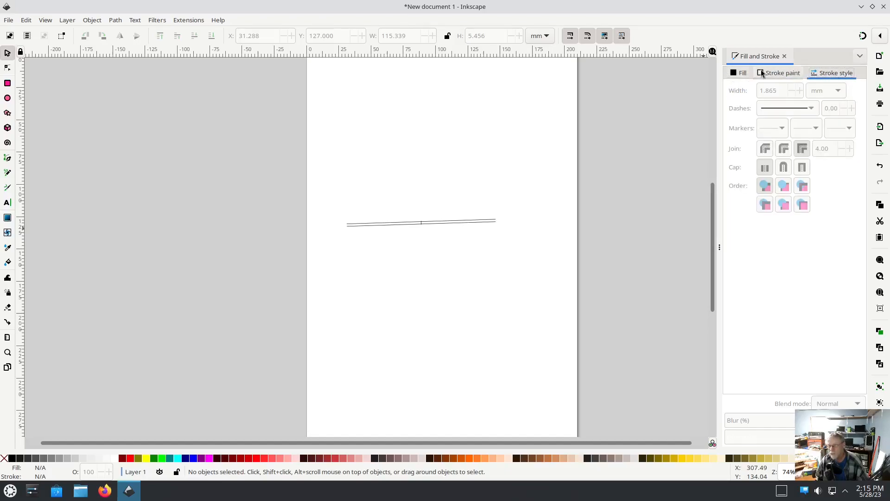
{"action": "left_click", "coordinate": [782, 72]}
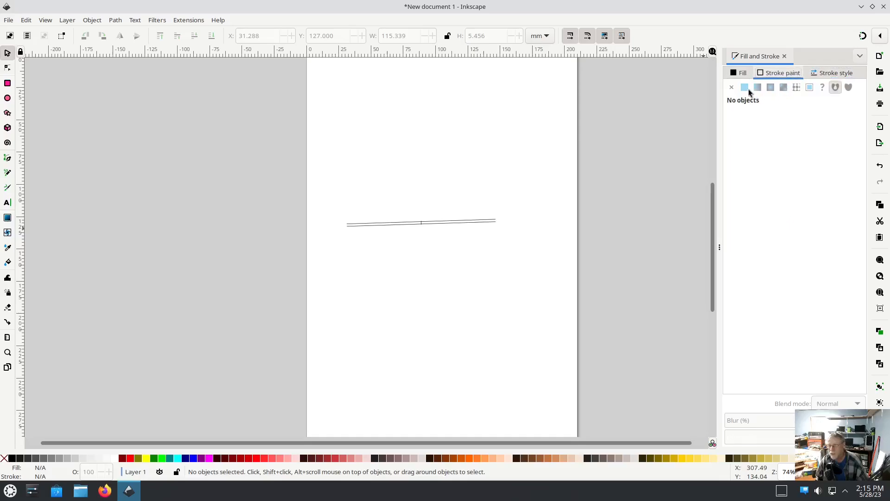
{"action": "mouse_move", "coordinate": [251, 232]}
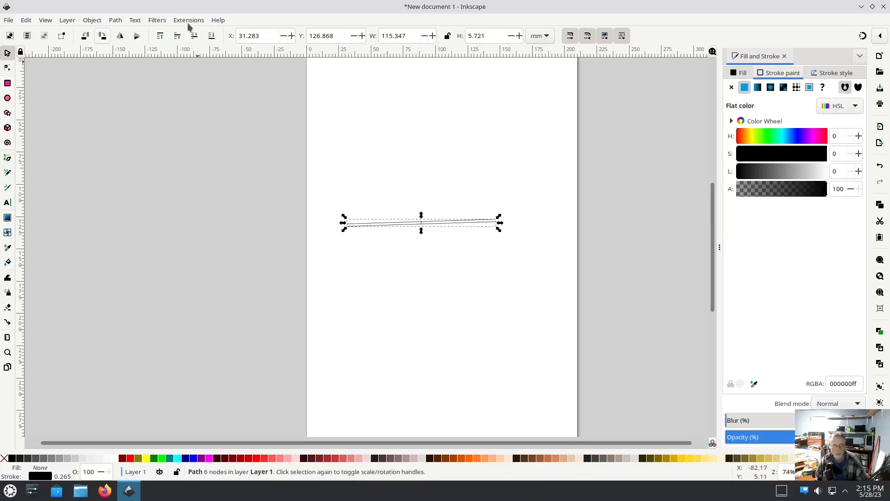
{"action": "left_click", "coordinate": [189, 20]}
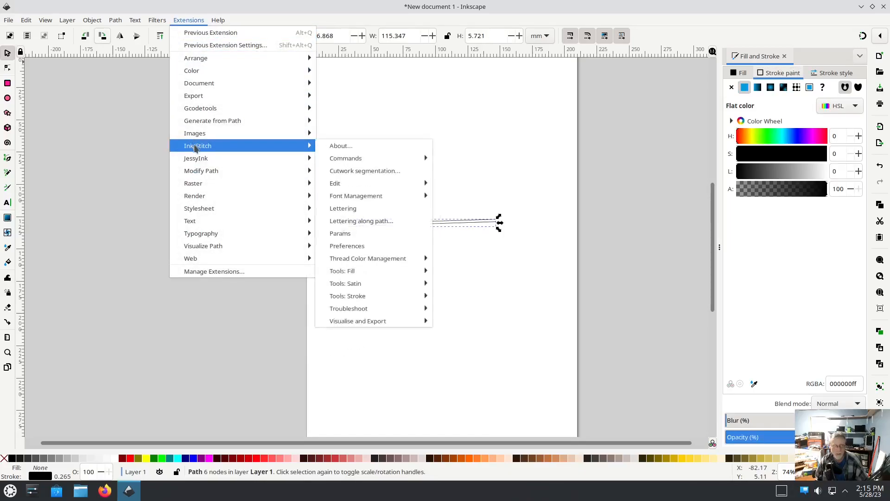
{"action": "mouse_move", "coordinate": [339, 234]}
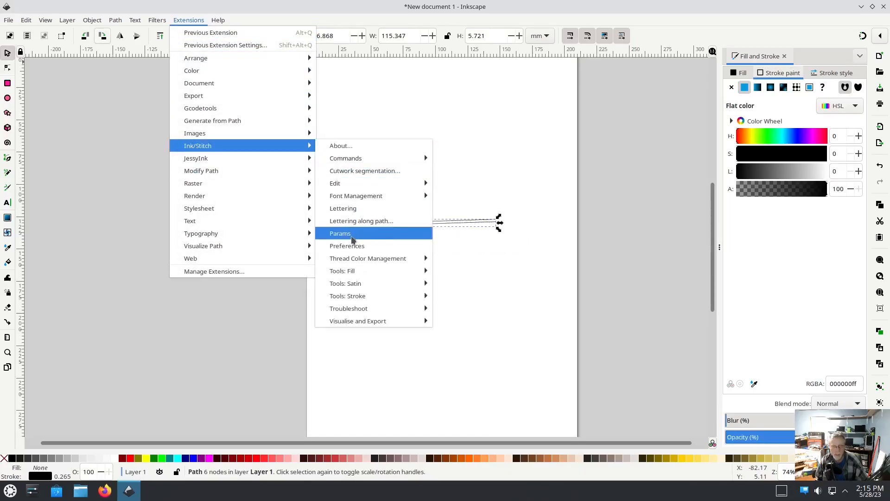
{"action": "left_click", "coordinate": [339, 234]}
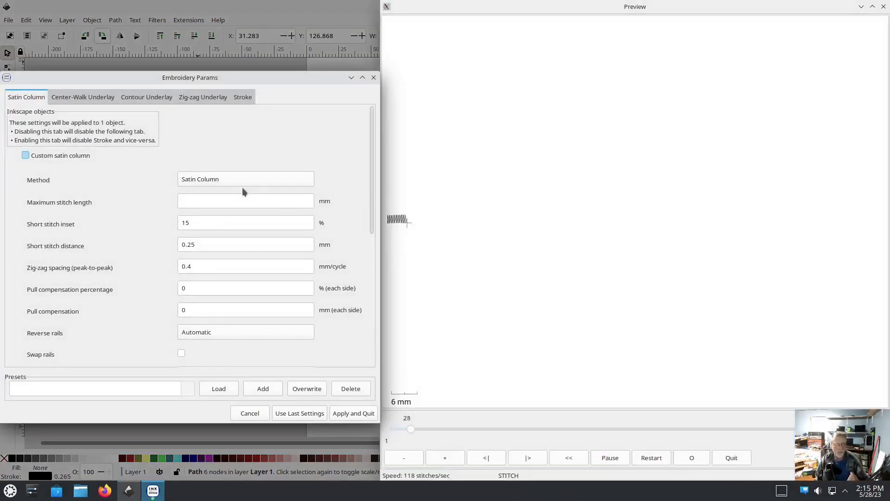
- Change the satin Method from Satin Column to "E" Stitch and close the Params dialog
{"action": "left_click", "coordinate": [245, 179]}
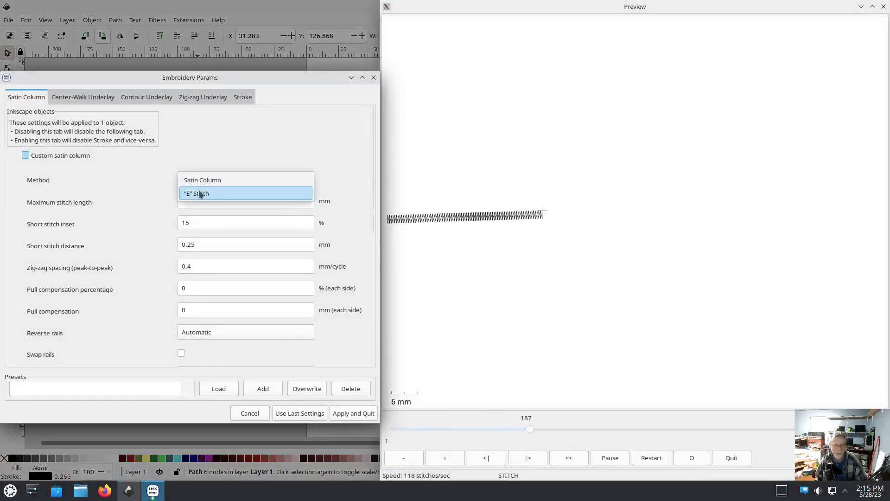
{"action": "left_click", "coordinate": [199, 193]}
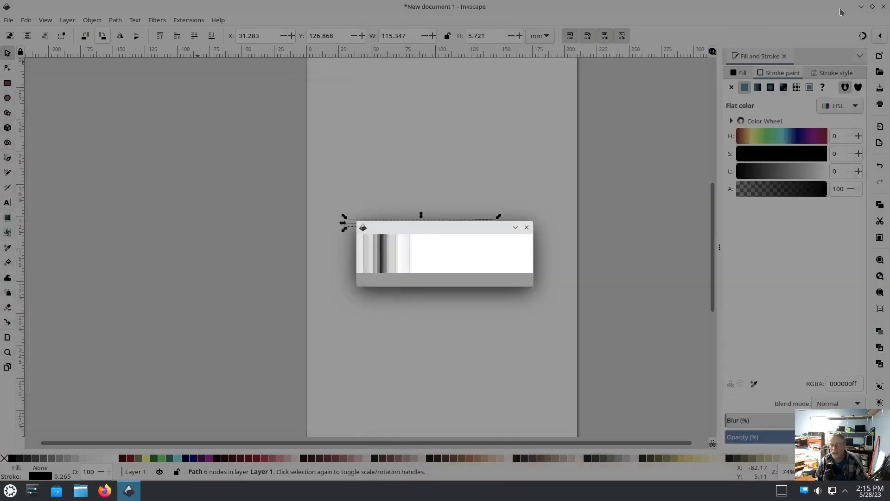
{"action": "left_click", "coordinate": [525, 226]}
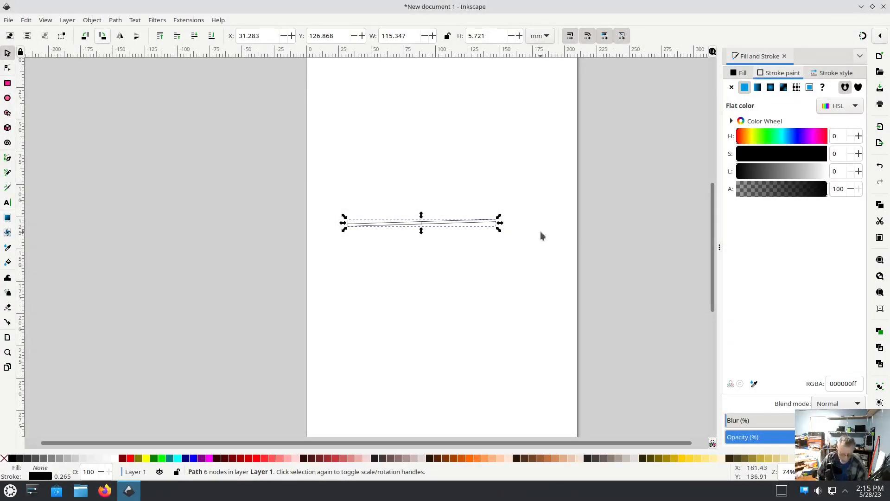
- Run Ink/Stitch Lettering and dismiss the 'output could not be parsed' error
{"action": "left_click", "coordinate": [188, 20]}
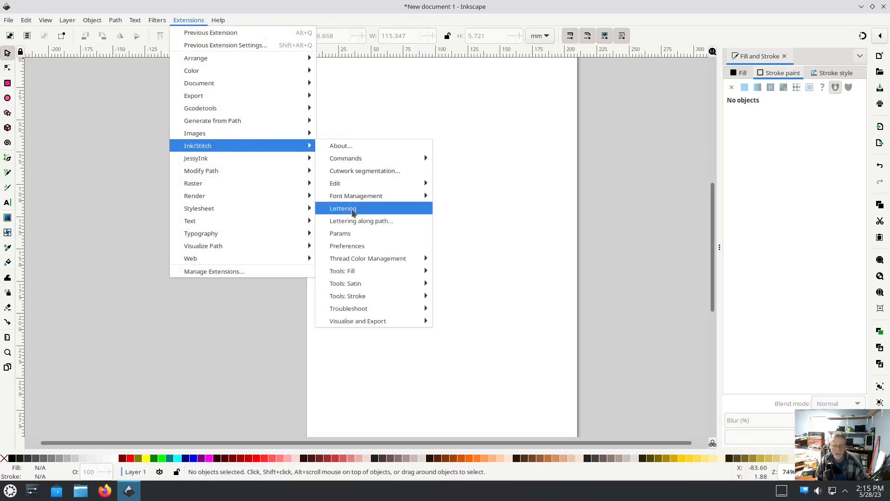
{"action": "left_click", "coordinate": [343, 208]}
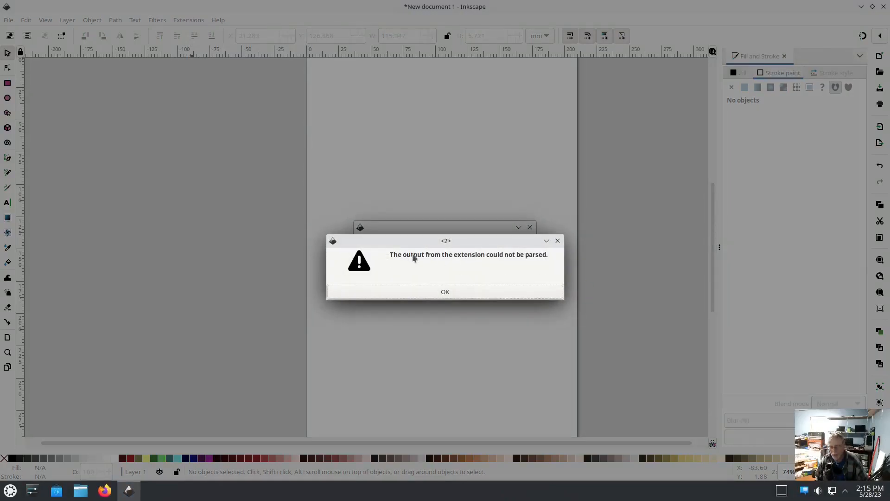
{"action": "mouse_move", "coordinate": [510, 253]}
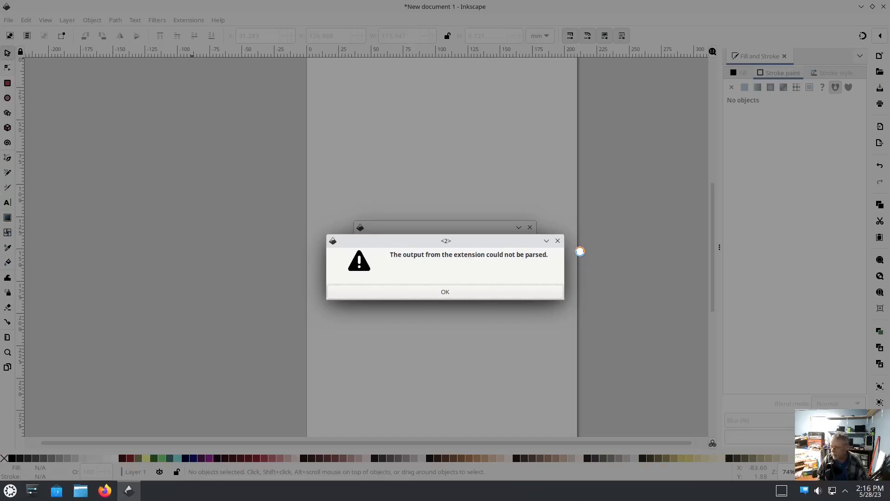
{"action": "mouse_move", "coordinate": [628, 230]}
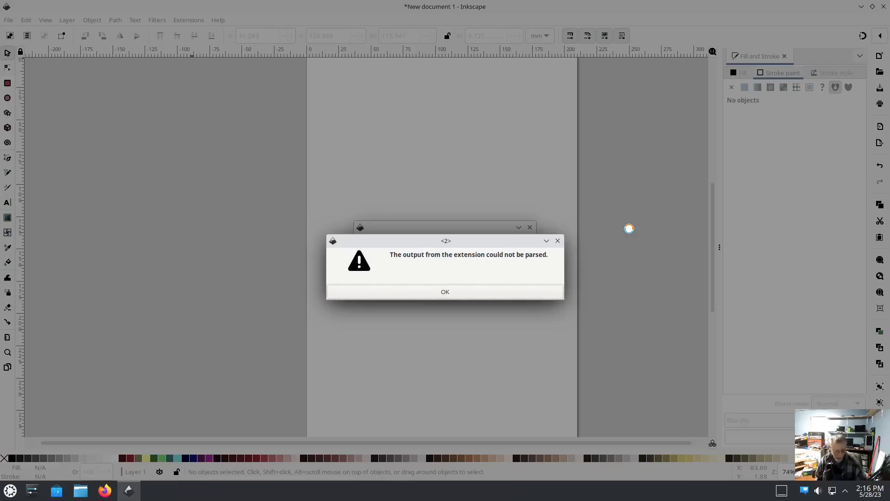
{"action": "left_click", "coordinate": [445, 291]}
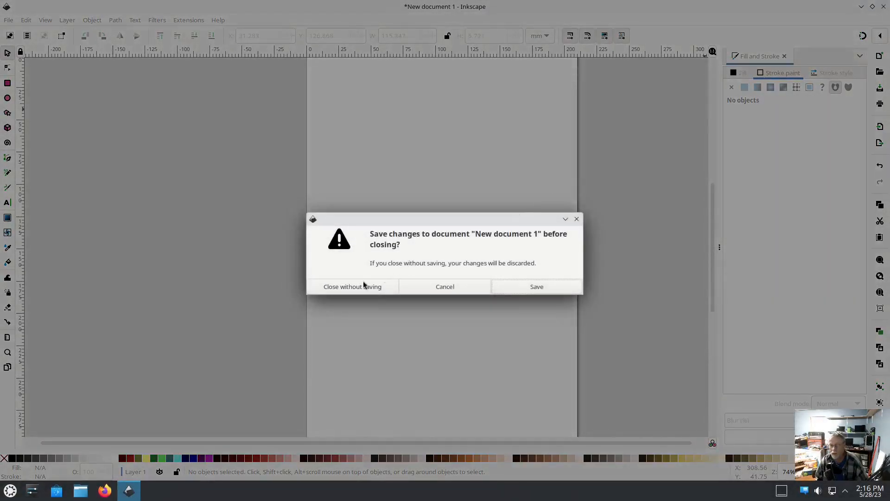
- Close Inkscape without saving and shut the computer down from the KDE launcher
{"action": "left_click", "coordinate": [352, 286]}
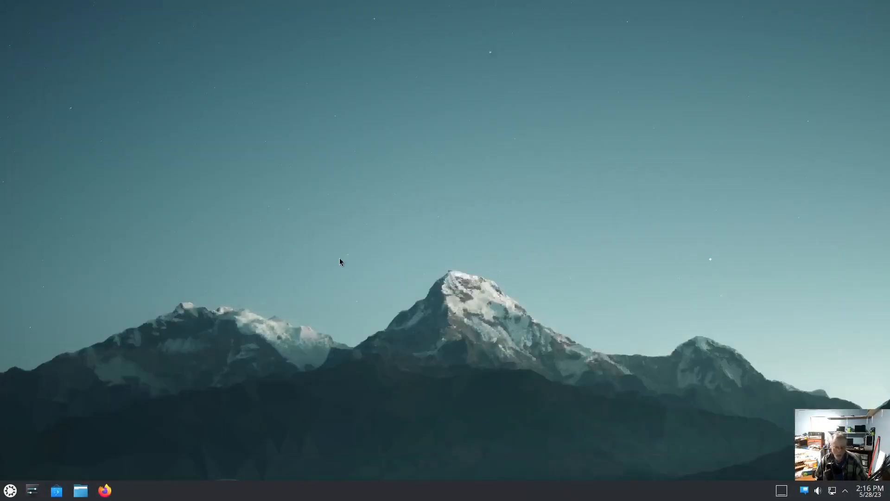
{"action": "left_click", "coordinate": [9, 491]}
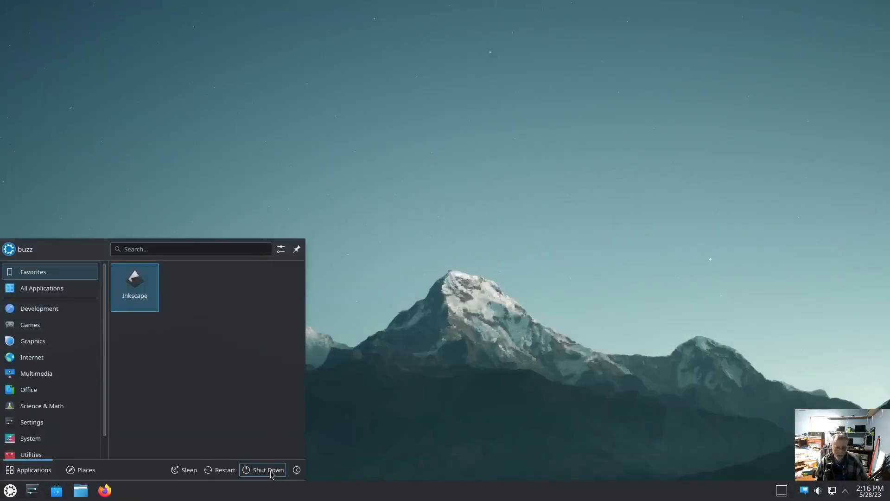
{"action": "left_click", "coordinate": [263, 469]}
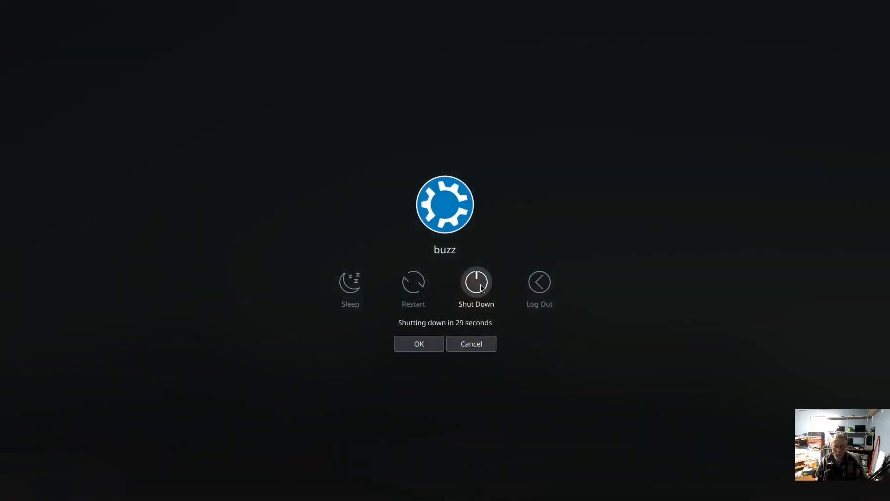
{"action": "left_click", "coordinate": [471, 343]}
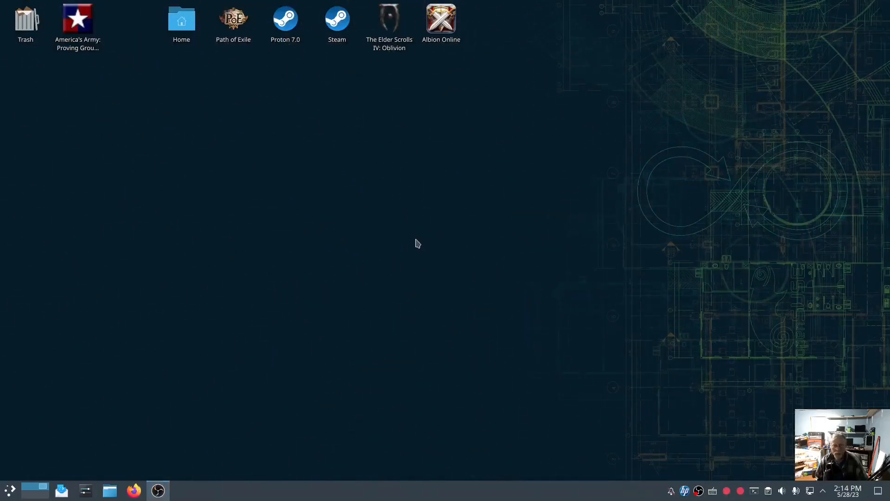
{"action": "mouse_move", "coordinate": [119, 481]}
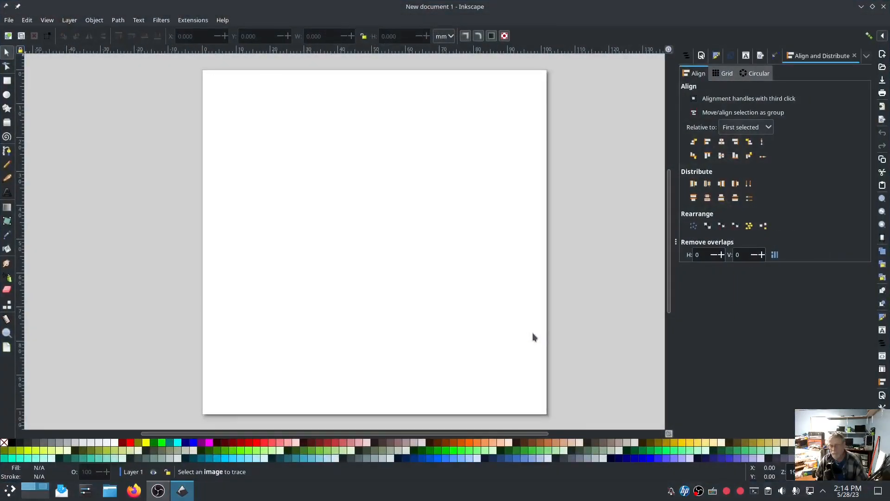
{"action": "mouse_move", "coordinate": [154, 78]}
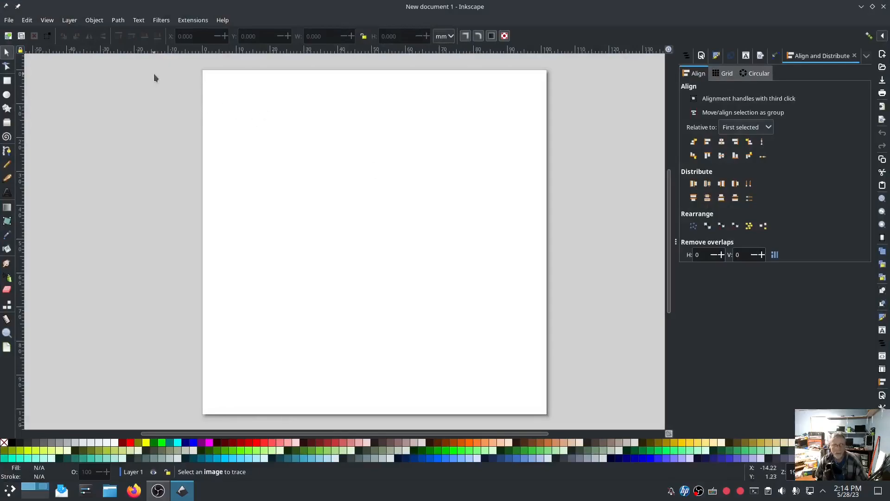
- Show the Ink/Stitch About dialog from Extensions to check the installed build
{"action": "left_click", "coordinate": [193, 21]}
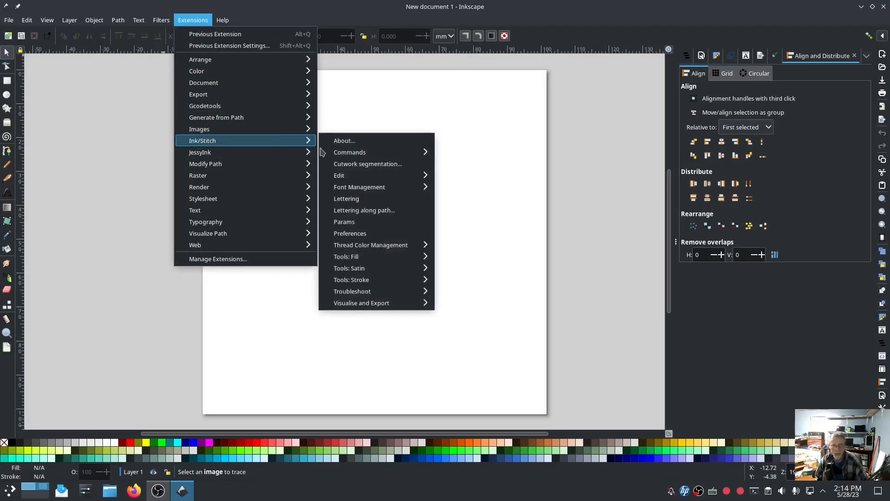
{"action": "left_click", "coordinate": [344, 141]}
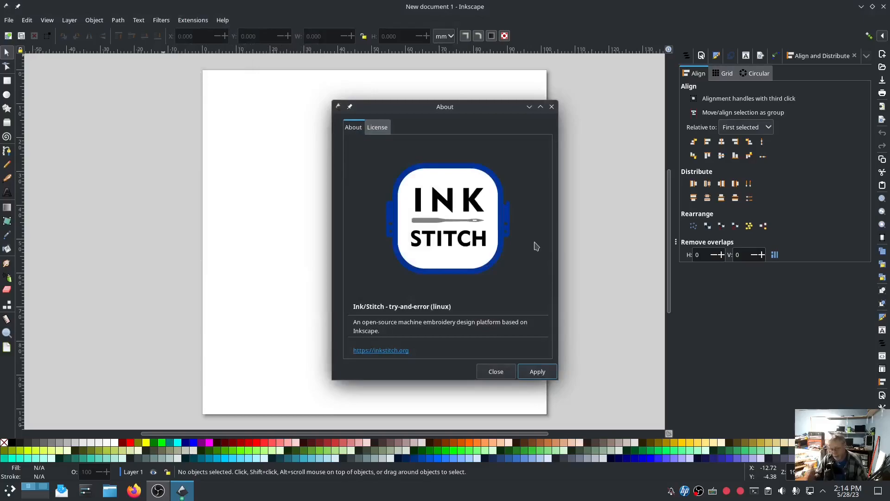
{"action": "mouse_move", "coordinate": [525, 252]}
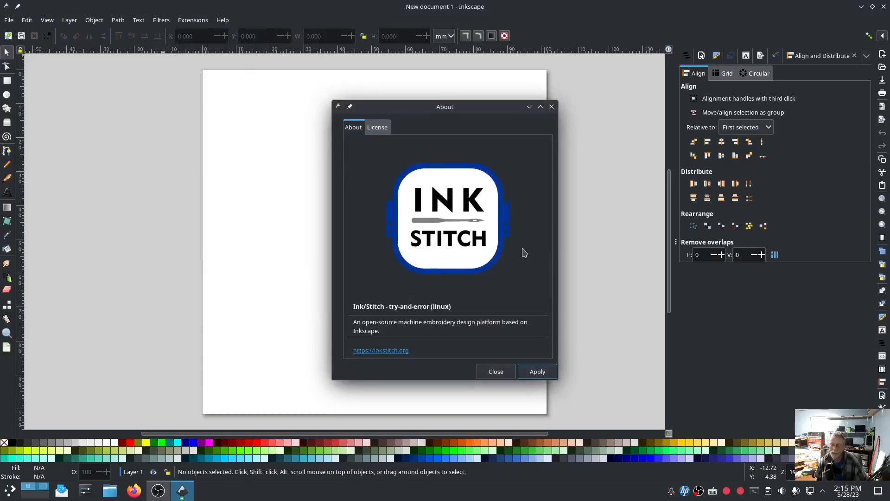
{"action": "mouse_move", "coordinate": [447, 314]}
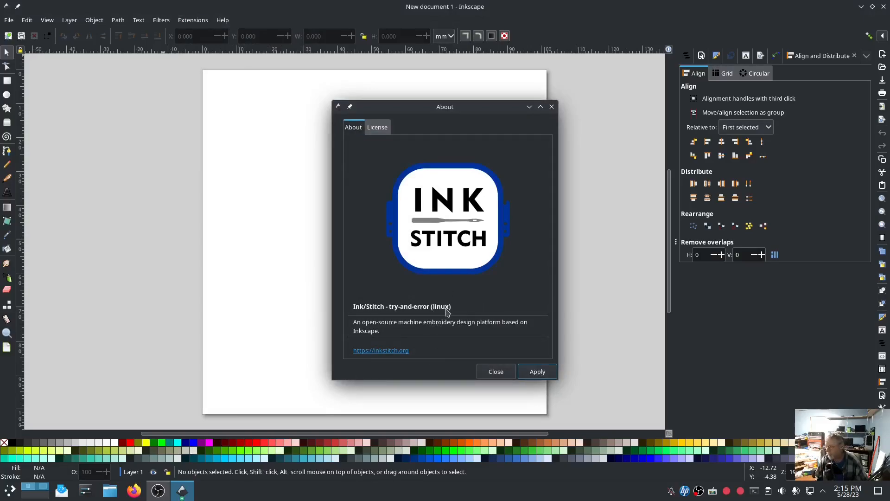
{"action": "mouse_move", "coordinate": [466, 313]}
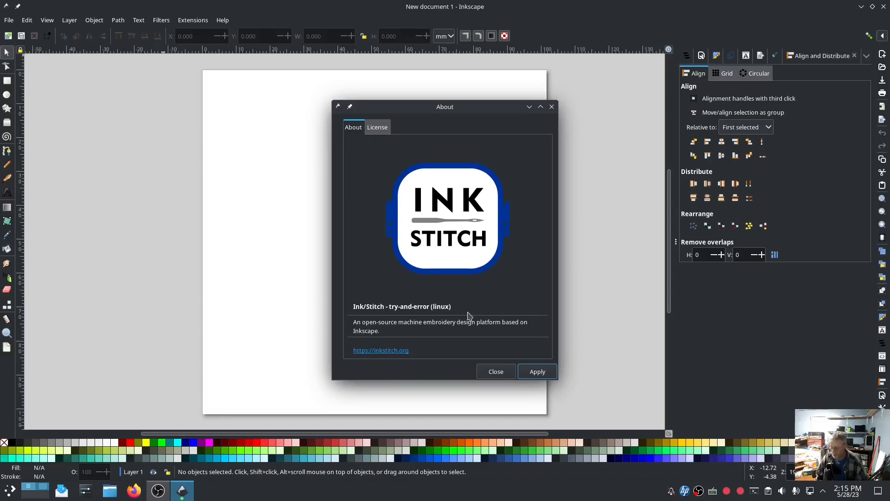
{"action": "mouse_move", "coordinate": [466, 327]}
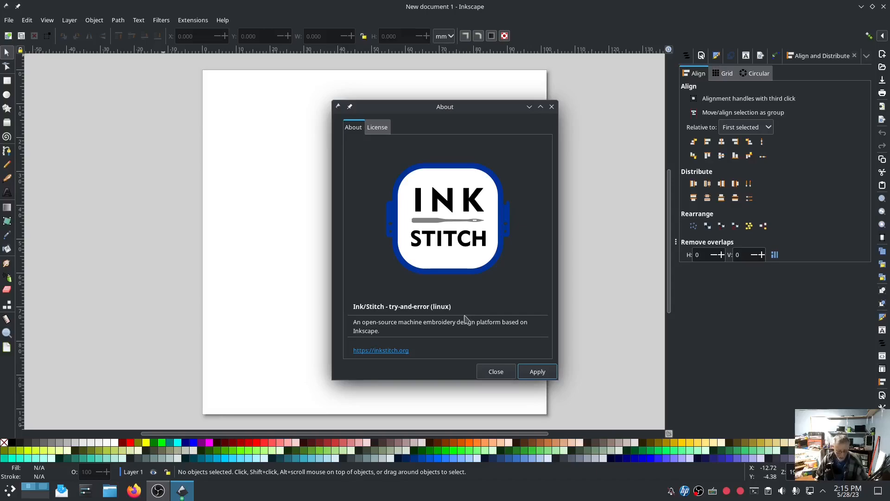
{"action": "mouse_move", "coordinate": [479, 322]}
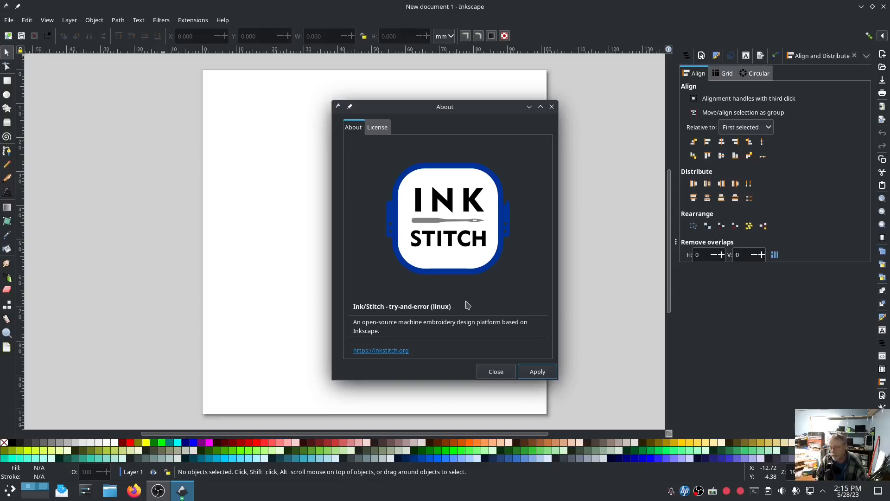
{"action": "mouse_move", "coordinate": [464, 304]}
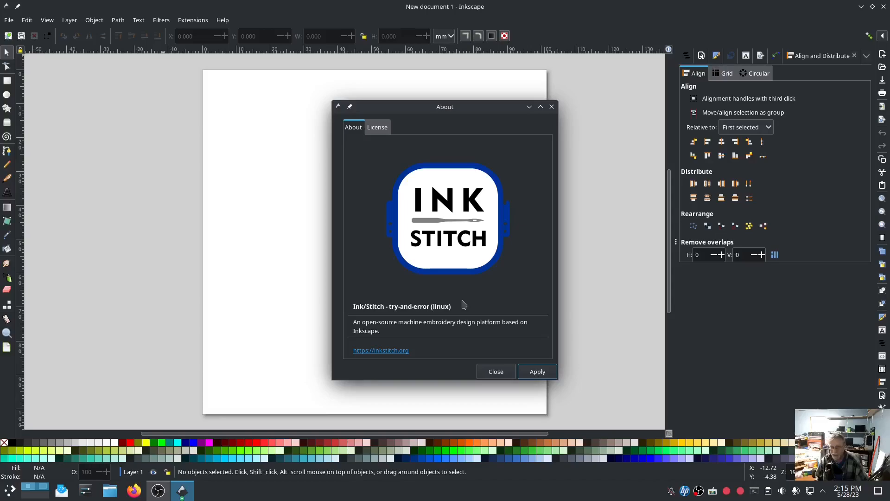
{"action": "mouse_move", "coordinate": [463, 292]}
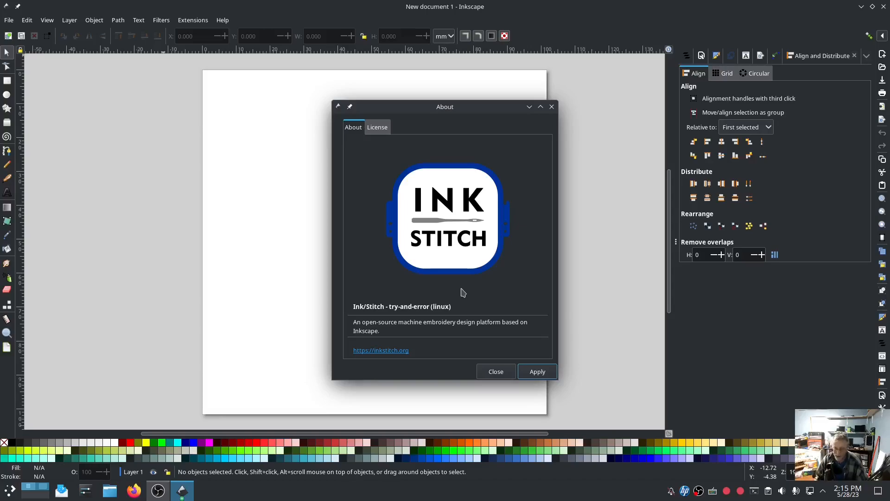
{"action": "mouse_move", "coordinate": [462, 286]}
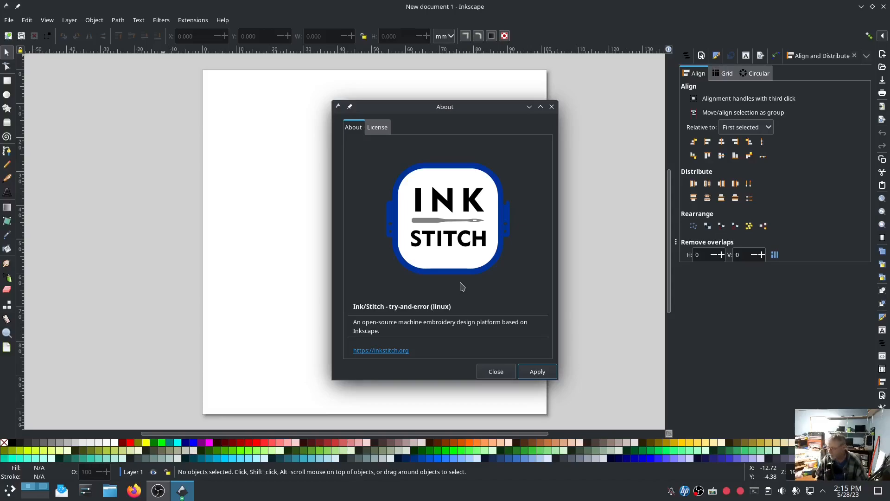
{"action": "mouse_move", "coordinate": [490, 282]}
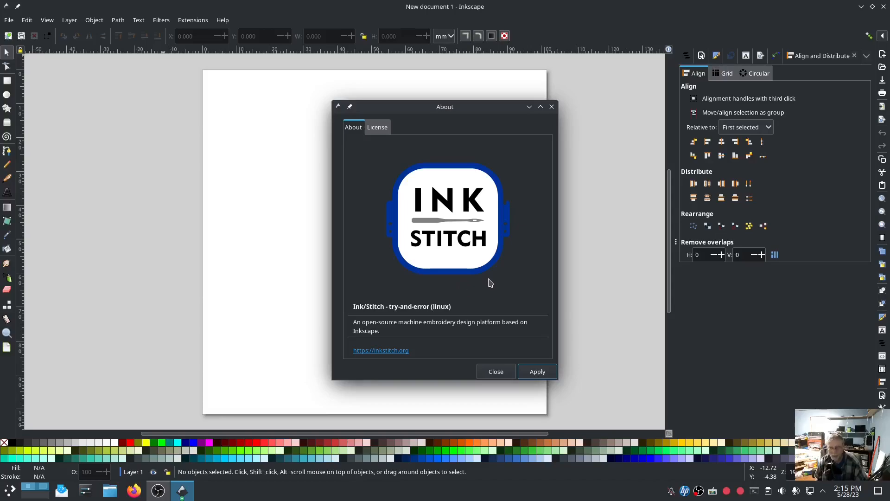
{"action": "mouse_move", "coordinate": [542, 373]}
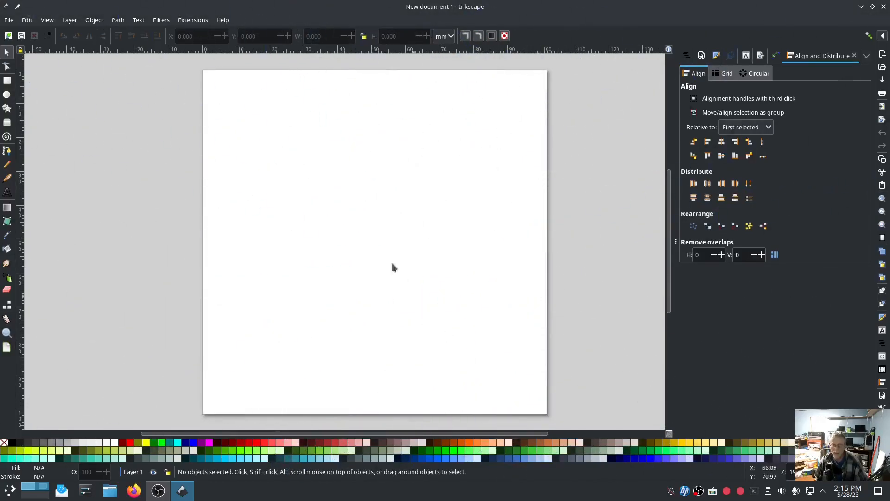
- Place 'Linux' lettering in the Manuskript Gothisch font via Ink/Stitch Lettering
{"action": "left_click", "coordinate": [193, 20]}
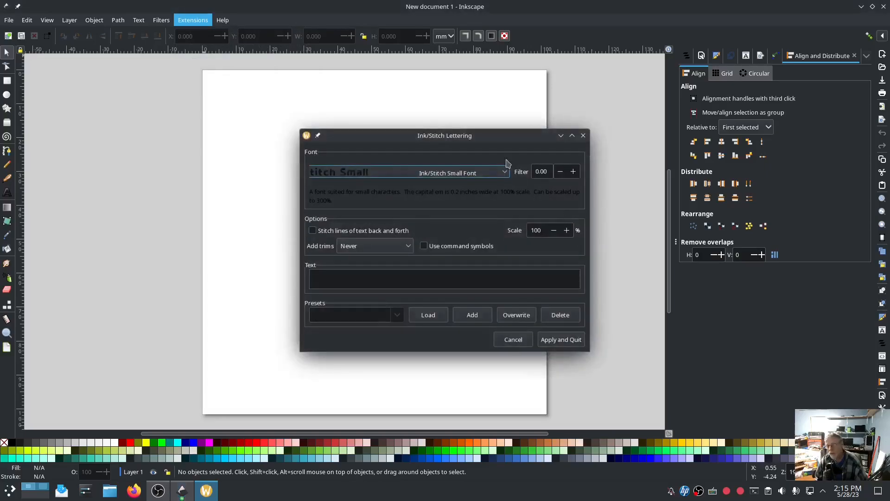
{"action": "left_click_drag", "start_coordinate": [445, 135], "coordinate": [178, 99]}
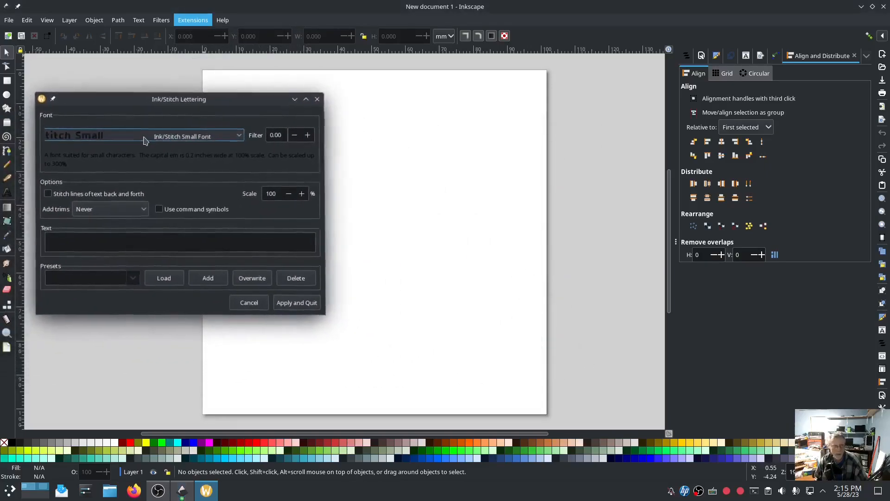
{"action": "left_click", "coordinate": [238, 135]}
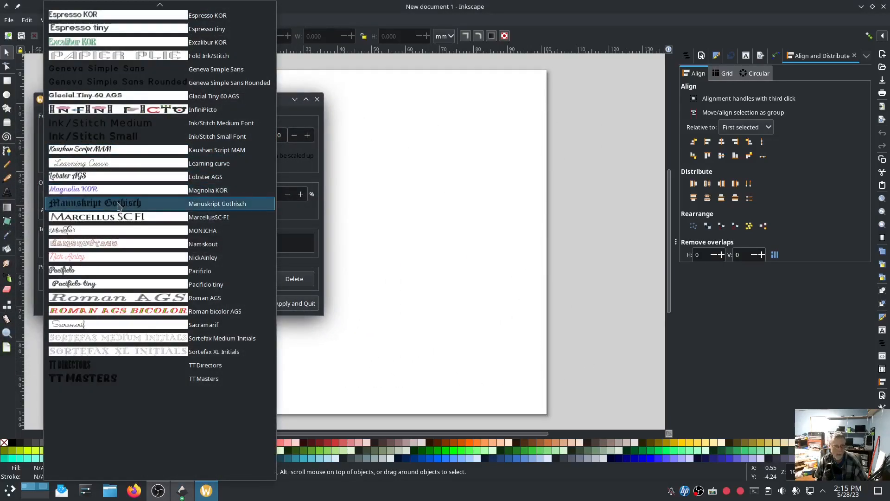
{"action": "left_click", "coordinate": [118, 203]}
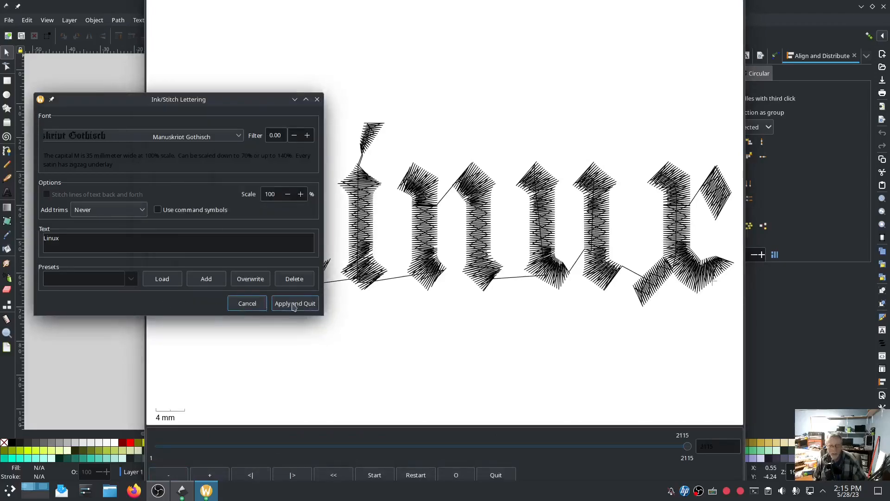
{"action": "left_click", "coordinate": [295, 303]}
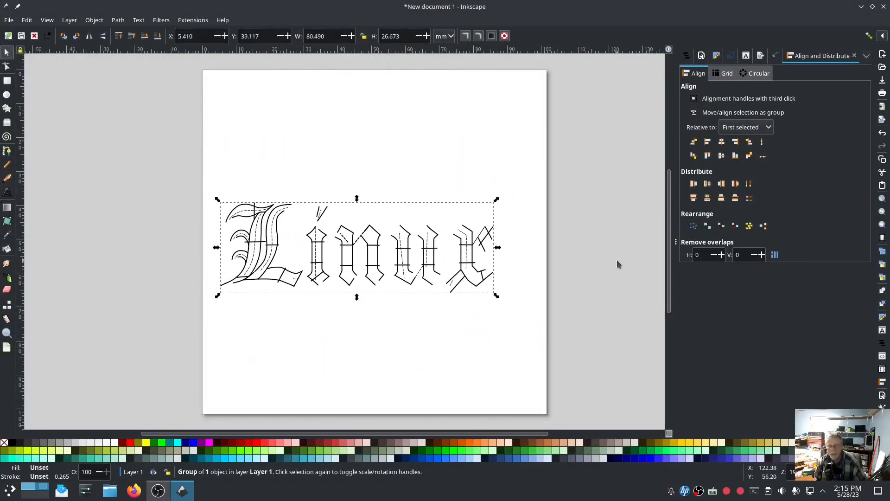
- Deselect the new lettering and bring up the Extensions menu with Ink/Stitch commands
{"action": "left_click", "coordinate": [615, 263]}
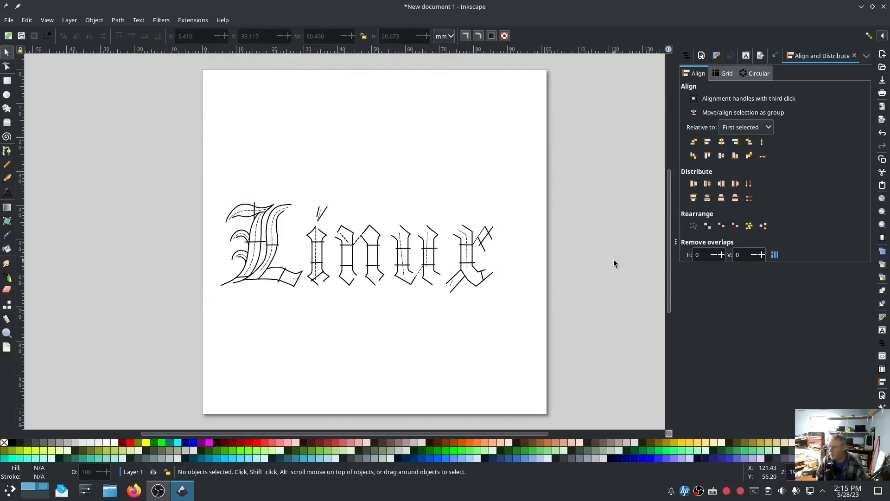
{"action": "left_click", "coordinate": [193, 20]}
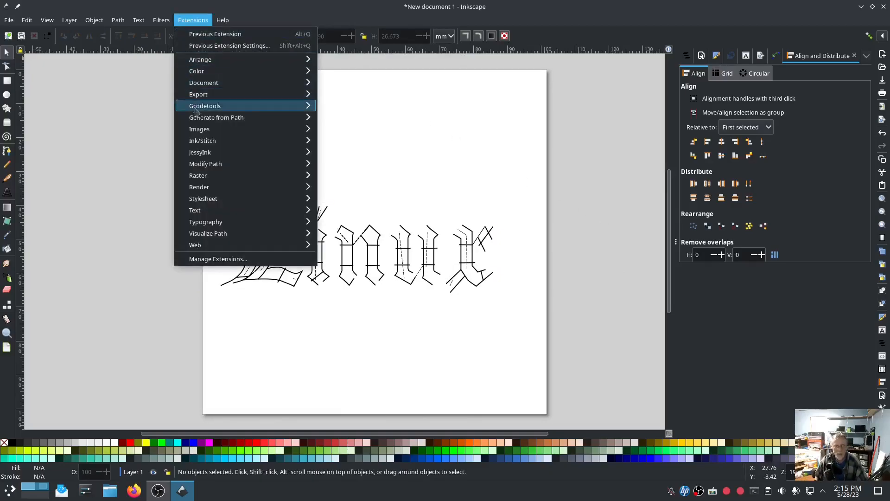
{"action": "mouse_move", "coordinate": [202, 141]}
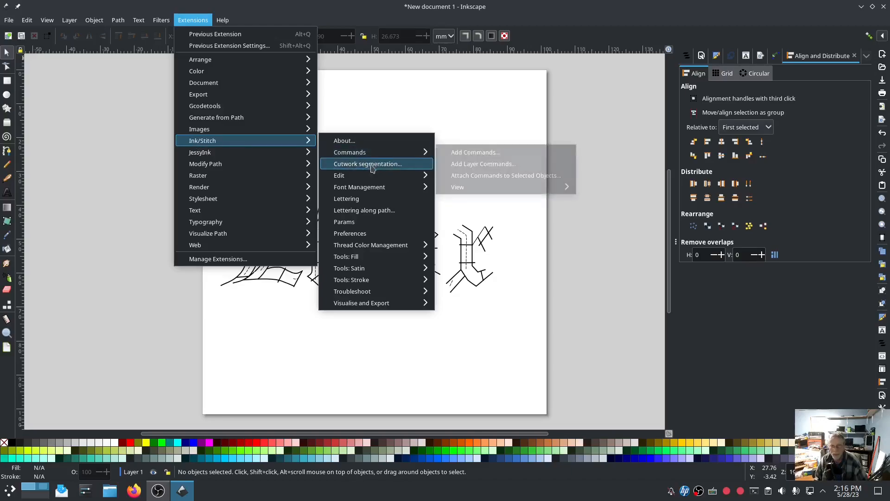
{"action": "mouse_move", "coordinate": [375, 175]}
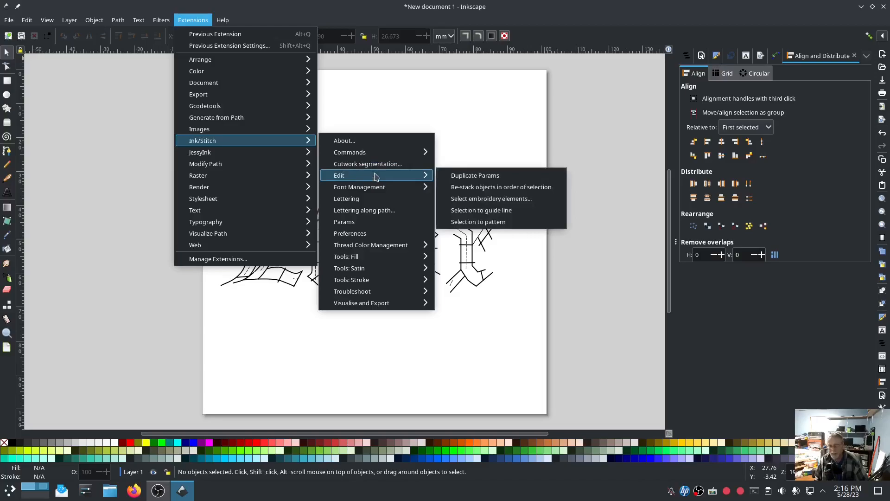
{"action": "mouse_move", "coordinate": [482, 175]}
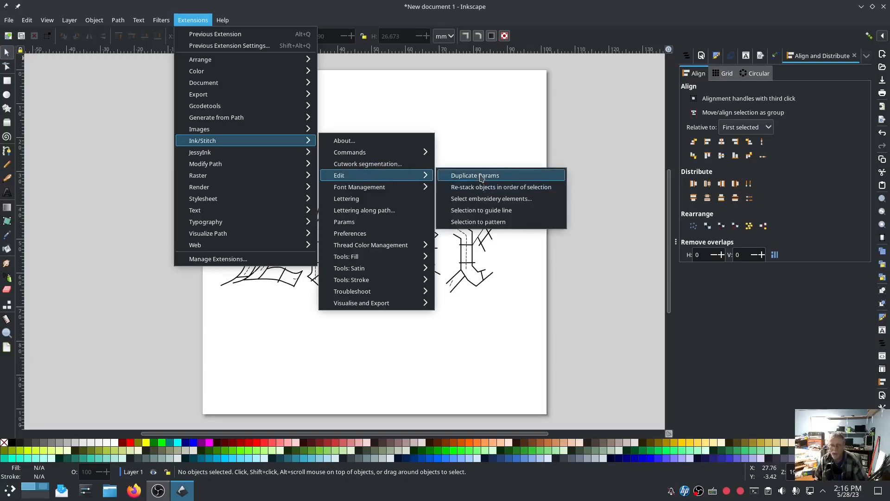
{"action": "mouse_move", "coordinate": [492, 199]}
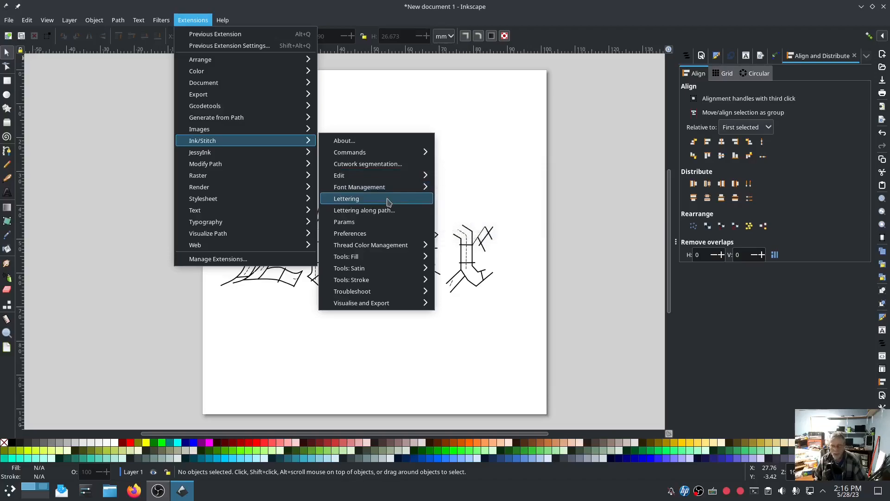
{"action": "mouse_move", "coordinate": [385, 213]}
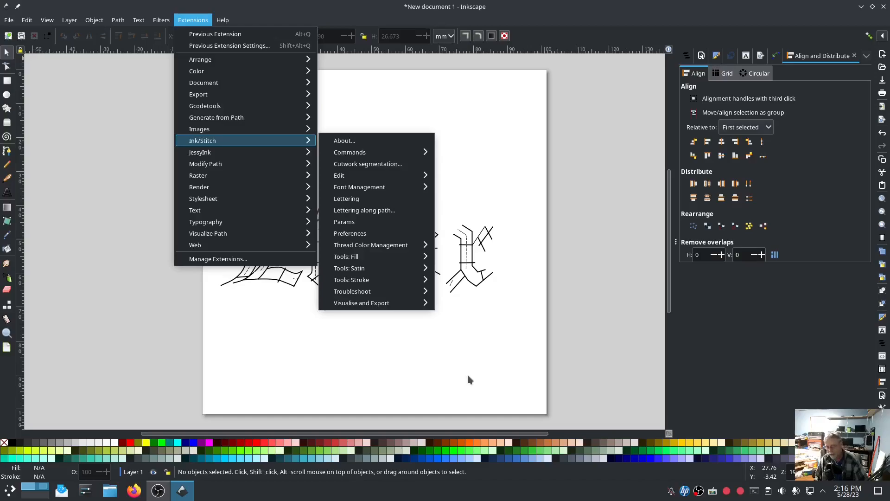
{"action": "mouse_move", "coordinate": [360, 199]}
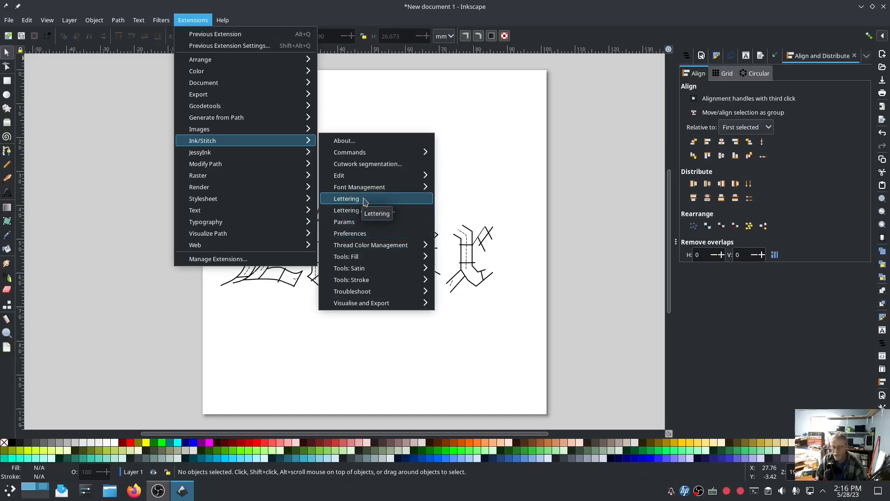
{"action": "mouse_move", "coordinate": [376, 226]}
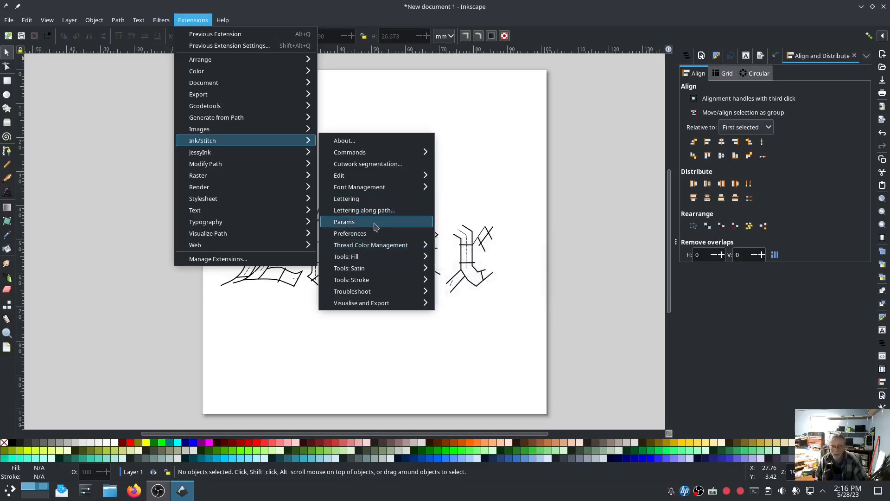
{"action": "mouse_move", "coordinate": [375, 227]}
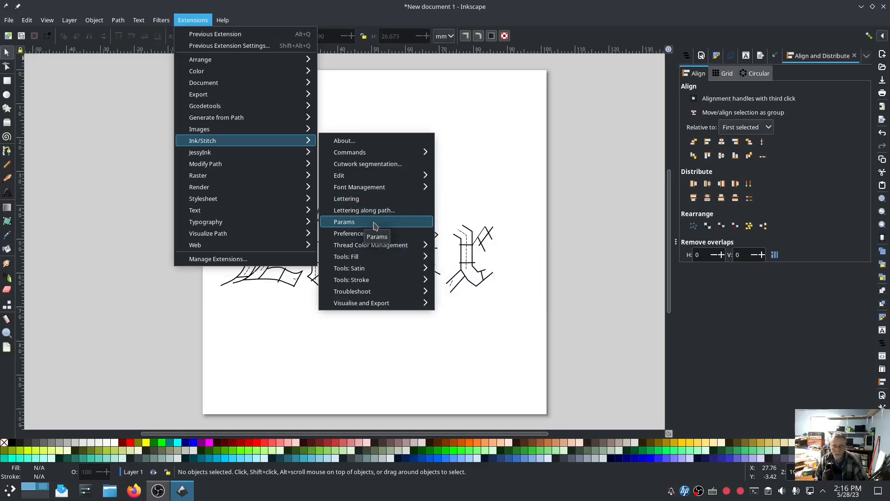
- Browse the Satin Column params, leaving Reverse rails unchanged, and cancel the dialog
{"action": "left_click", "coordinate": [344, 221]}
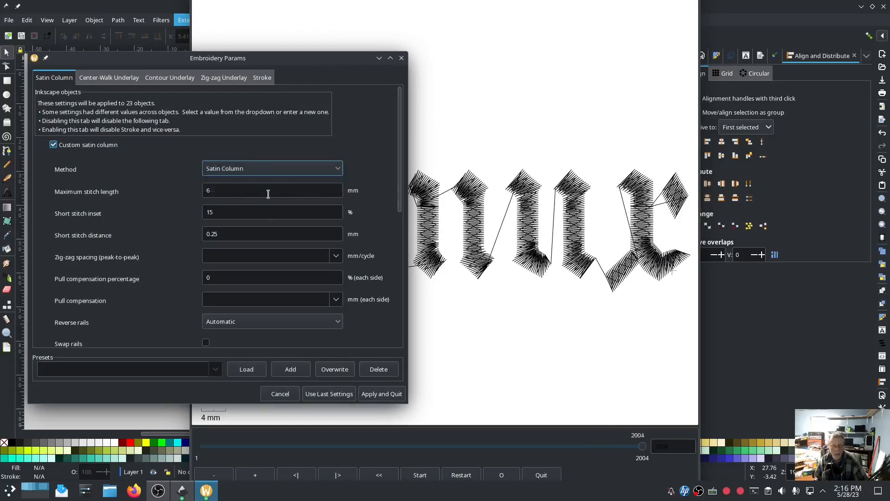
{"action": "mouse_move", "coordinate": [130, 223]}
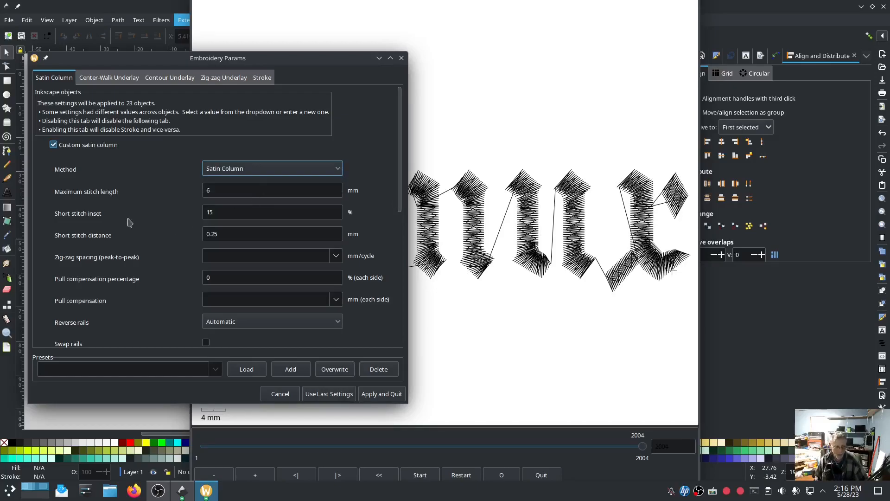
{"action": "mouse_move", "coordinate": [219, 273]}
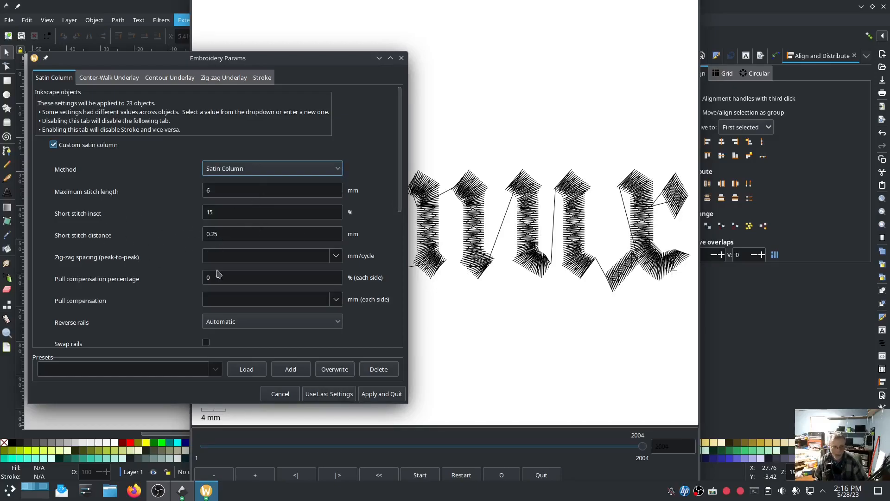
{"action": "scroll", "scroll_direction": "down", "scroll_amount": 3}
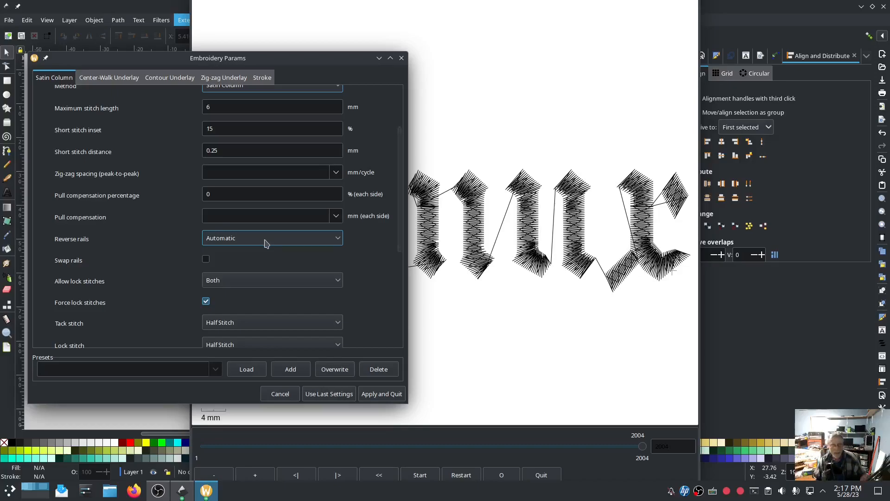
{"action": "mouse_move", "coordinate": [263, 241]}
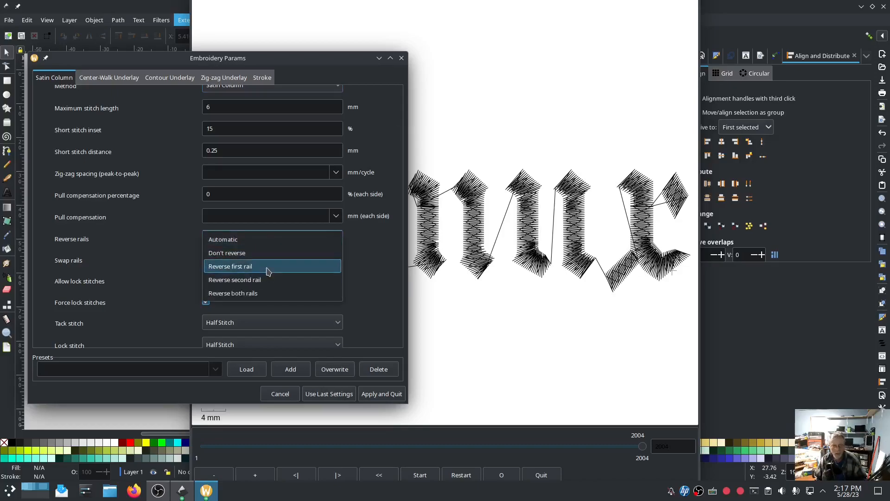
{"action": "mouse_move", "coordinate": [266, 294]}
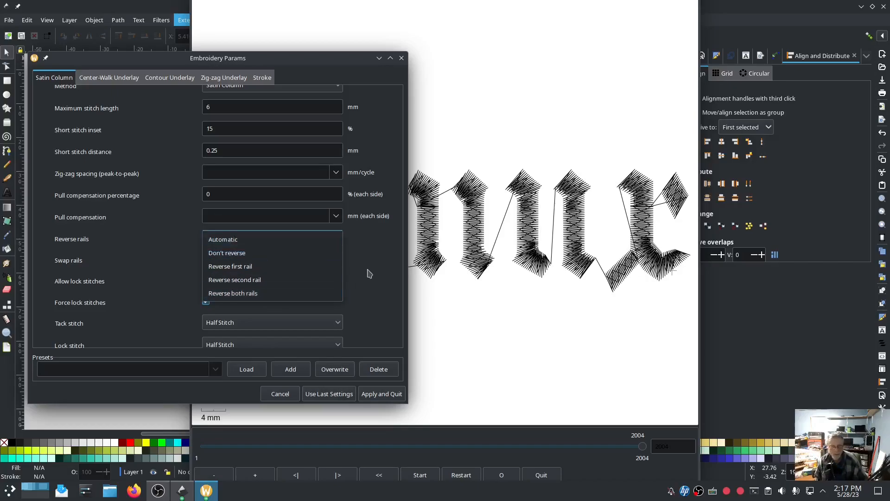
{"action": "left_click", "coordinate": [222, 240]}
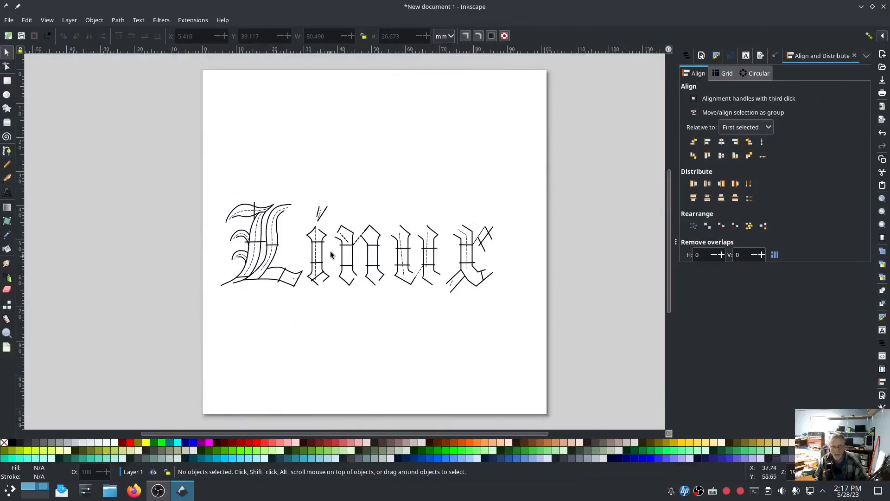
- Select the Linux lettering group and reopen the Ink/Stitch extension commands
{"action": "left_click", "coordinate": [193, 20]}
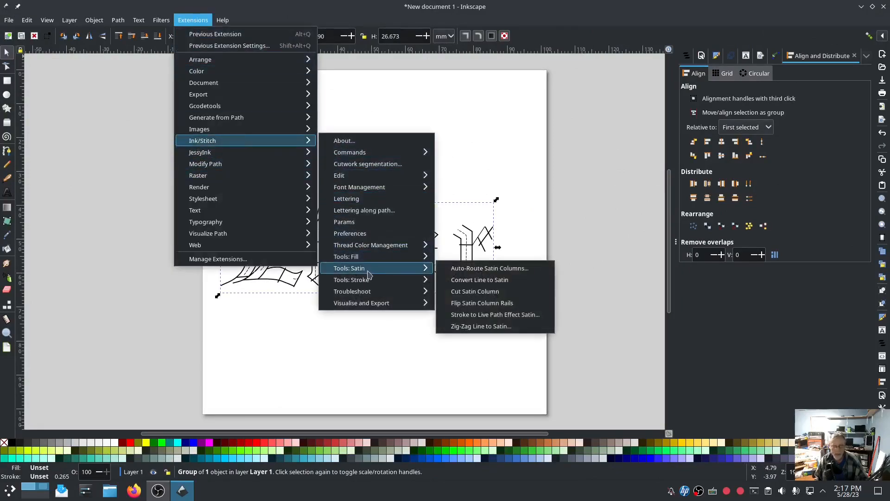
{"action": "mouse_move", "coordinate": [491, 320]}
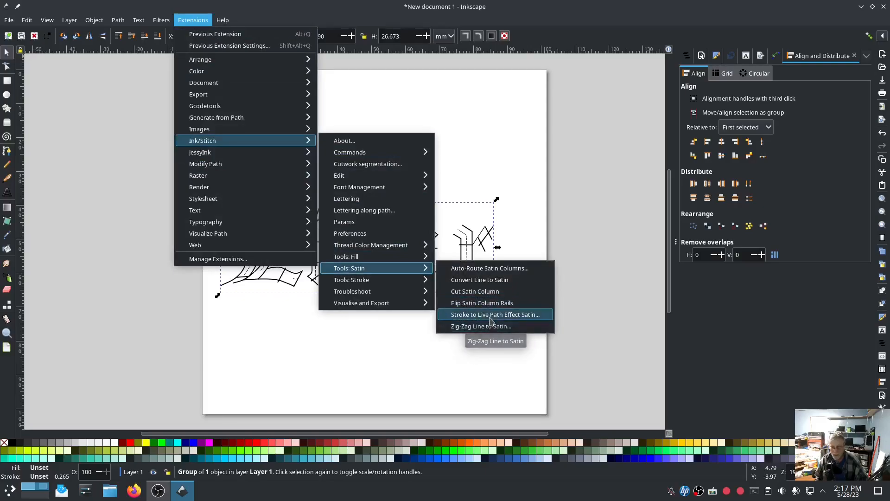
{"action": "mouse_move", "coordinate": [482, 303]}
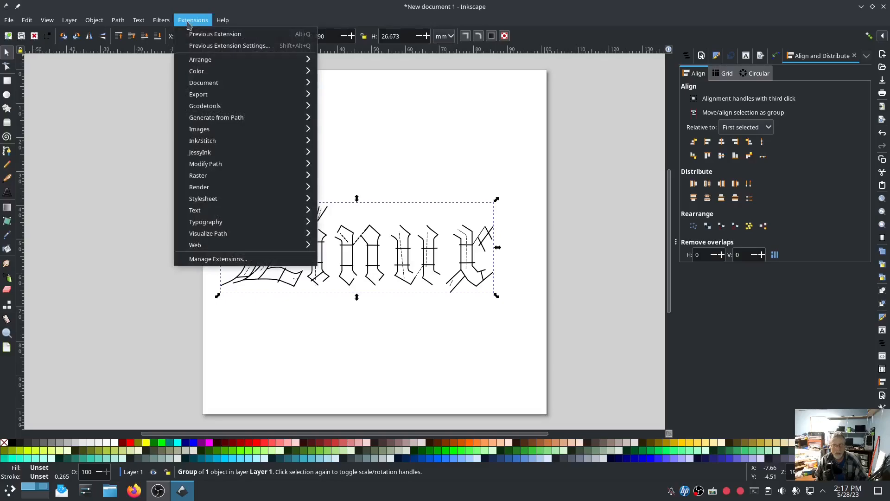
{"action": "left_click", "coordinate": [202, 141]}
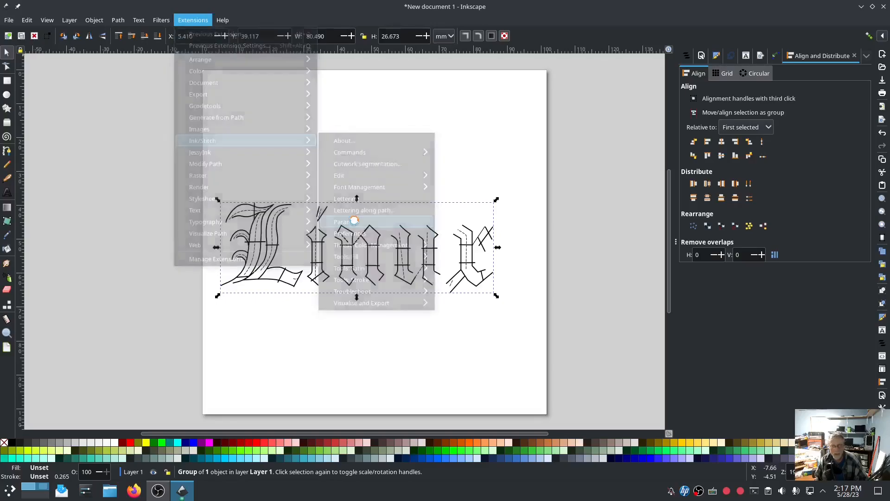
- Review lock-stitch and random-variation params, keeping Half Stitch, then cancel the dialog
{"action": "left_click", "coordinate": [342, 222]}
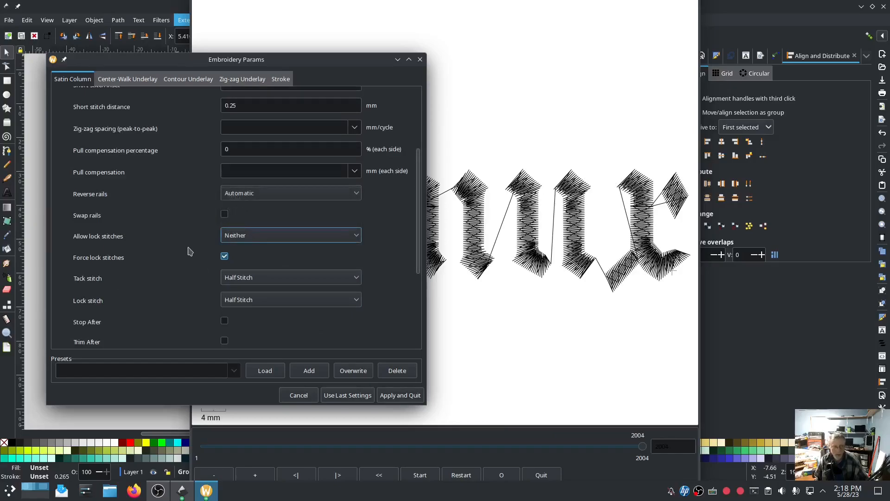
{"action": "mouse_move", "coordinate": [200, 294]}
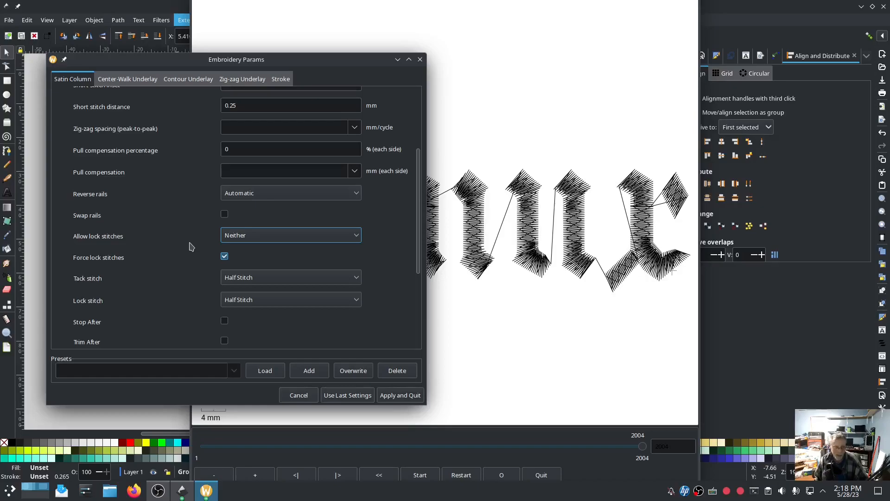
{"action": "mouse_move", "coordinate": [143, 285]}
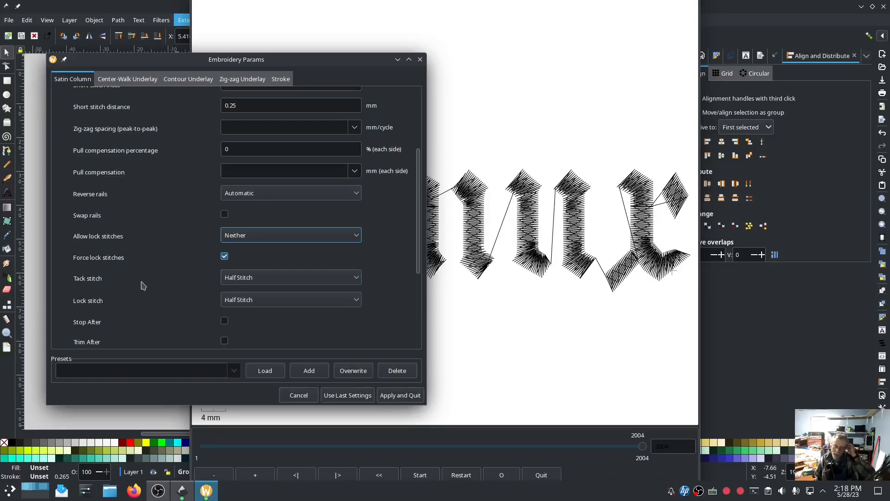
{"action": "left_click", "coordinate": [292, 277]}
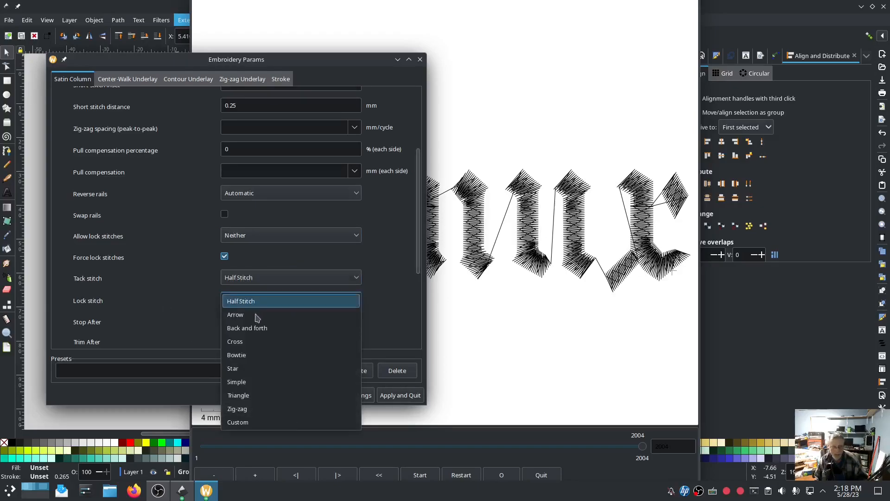
{"action": "left_click", "coordinate": [240, 300]}
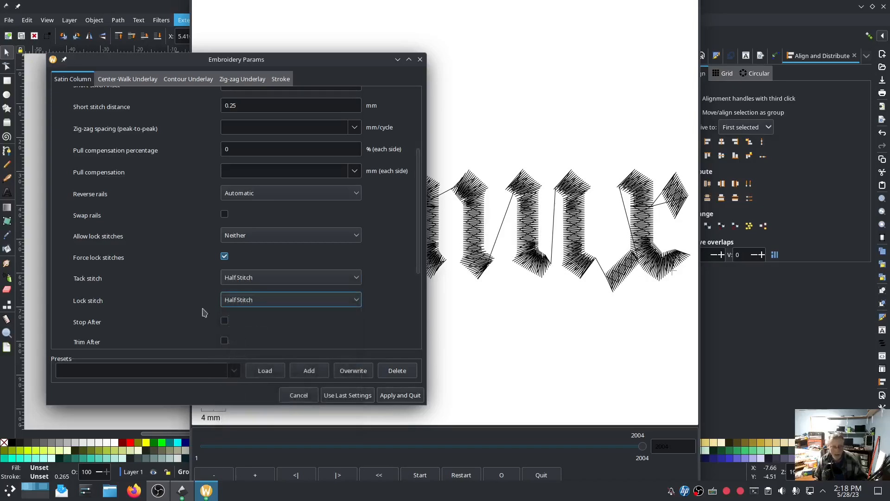
{"action": "scroll", "scroll_direction": "down", "scroll_amount": 3}
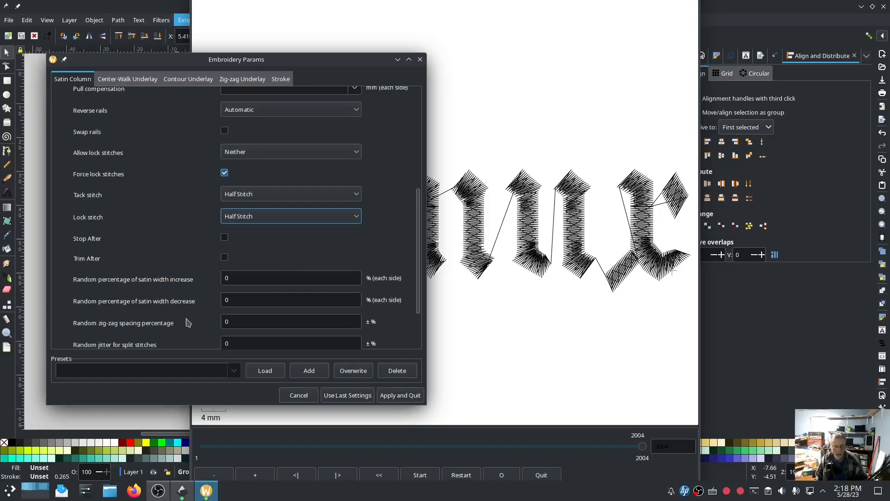
{"action": "scroll", "scroll_direction": "down", "scroll_amount": 3}
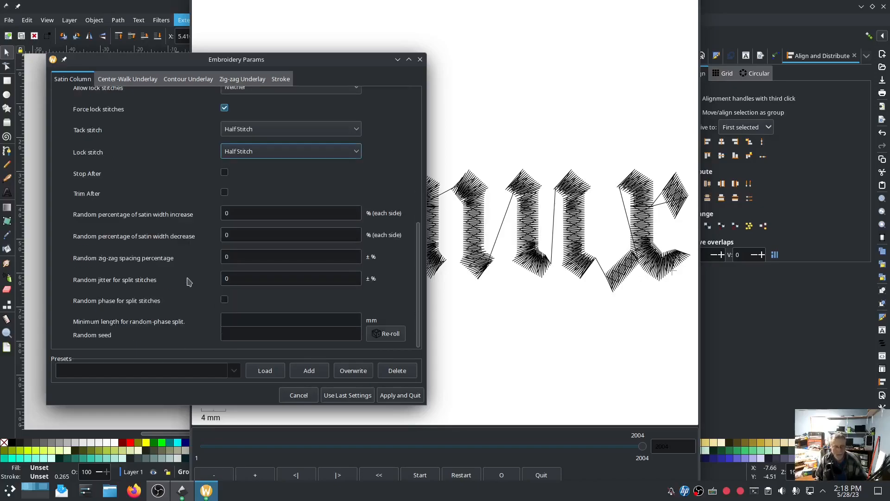
{"action": "mouse_move", "coordinate": [164, 286]}
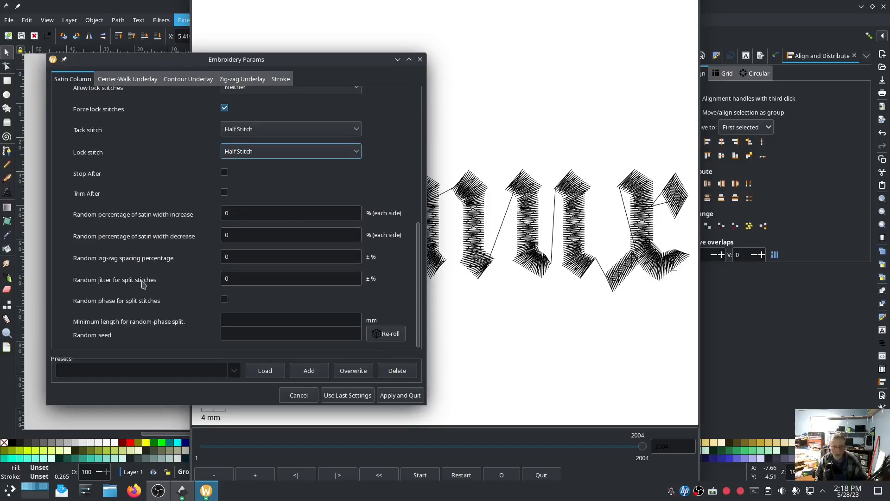
{"action": "mouse_move", "coordinate": [90, 261]}
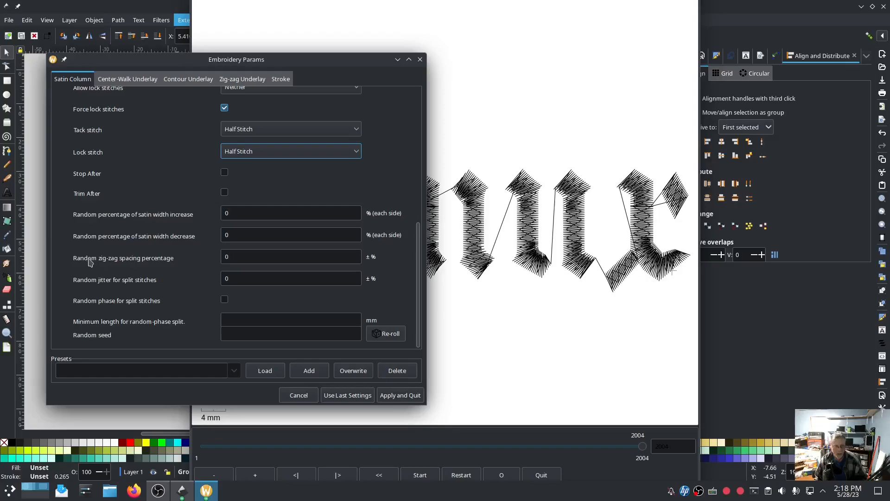
{"action": "mouse_move", "coordinate": [185, 261]}
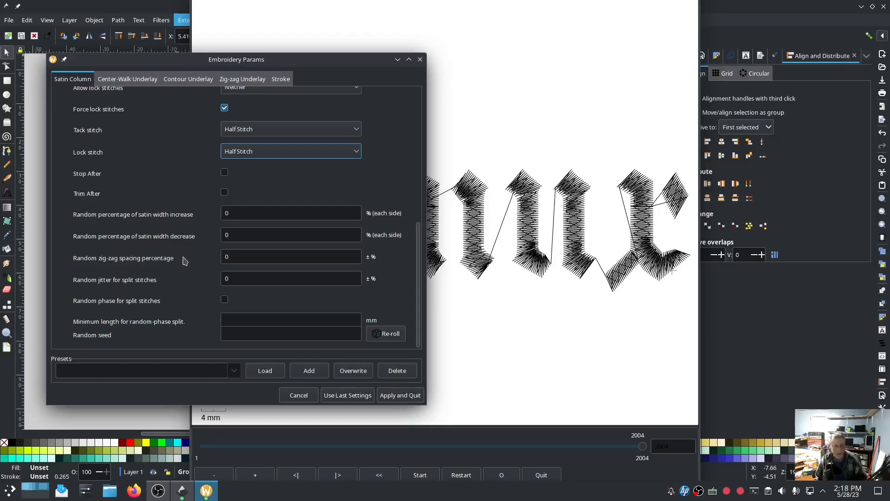
{"action": "mouse_move", "coordinate": [181, 254]}
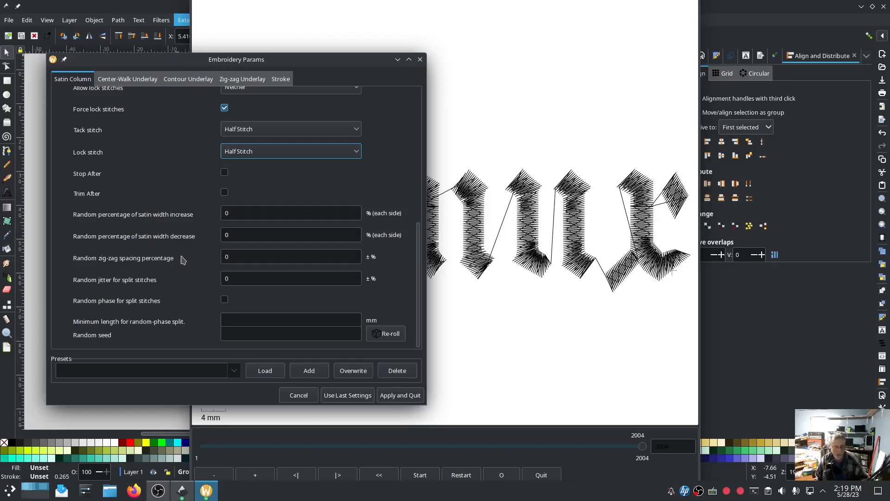
{"action": "mouse_move", "coordinate": [97, 239]}
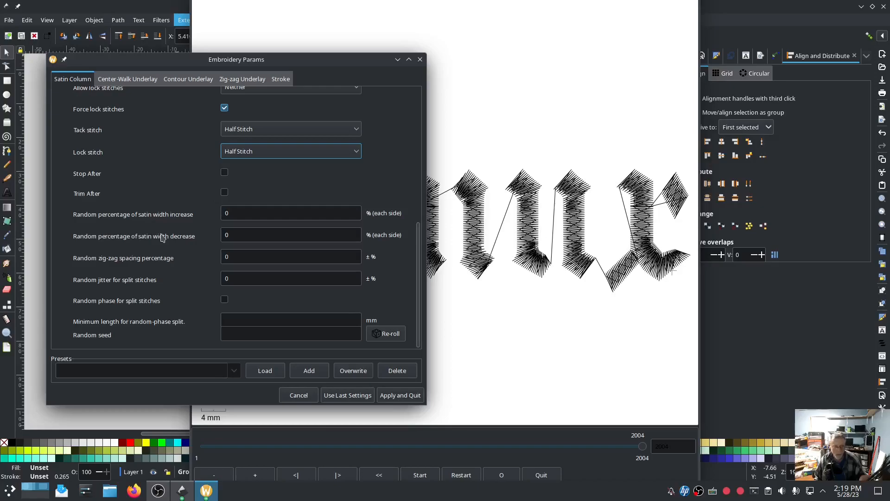
{"action": "mouse_move", "coordinate": [161, 239]}
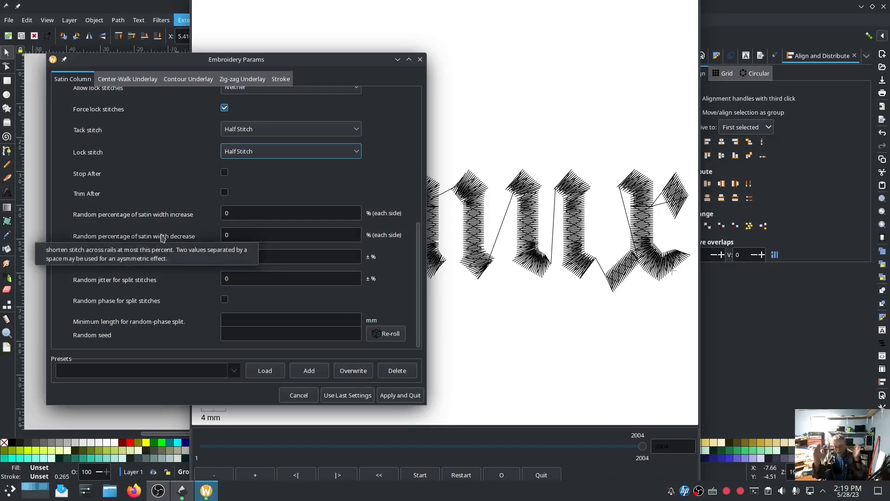
{"action": "mouse_move", "coordinate": [191, 271]}
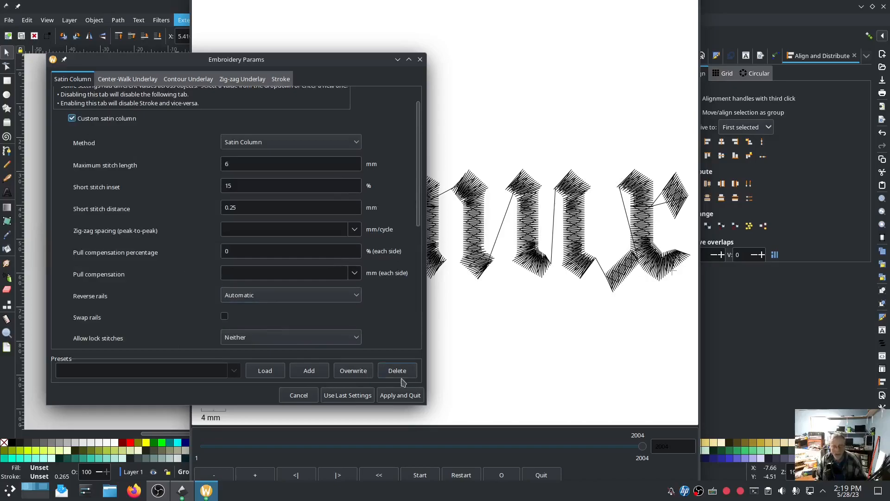
{"action": "left_click", "coordinate": [298, 395]}
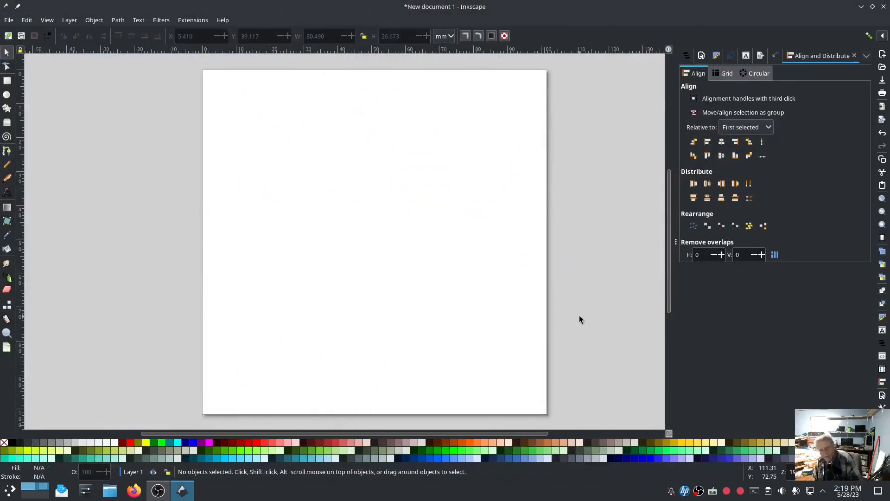
{"action": "mouse_move", "coordinate": [580, 304]}
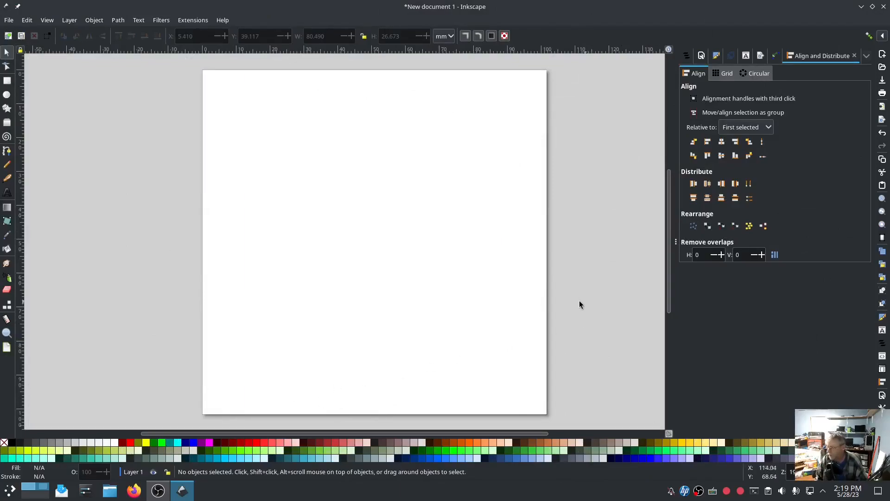
{"action": "mouse_move", "coordinate": [156, 434]}
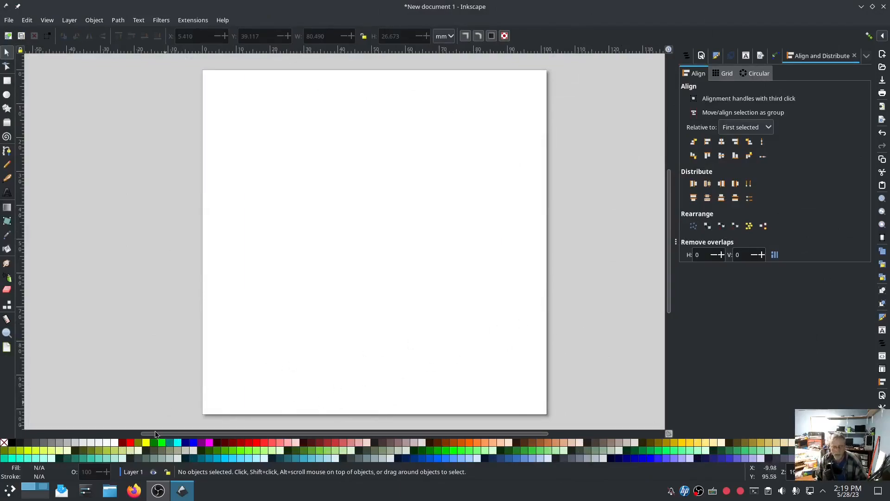
- Switch from Inkscape to the Firefox window showing the Google start page
{"action": "left_click", "coordinate": [134, 490]}
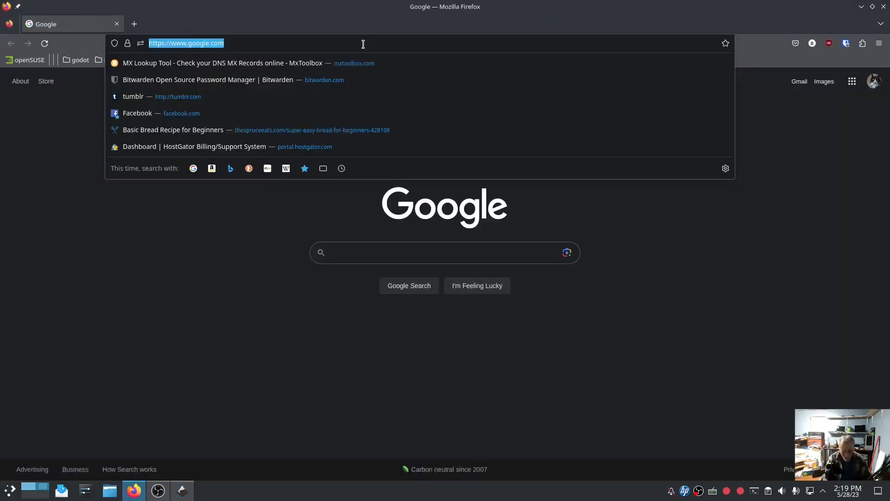
- Go to github.com issue #2323 and follow its dev-build-kall-try-and-error release link
{"action": "type", "text": "github.com"}
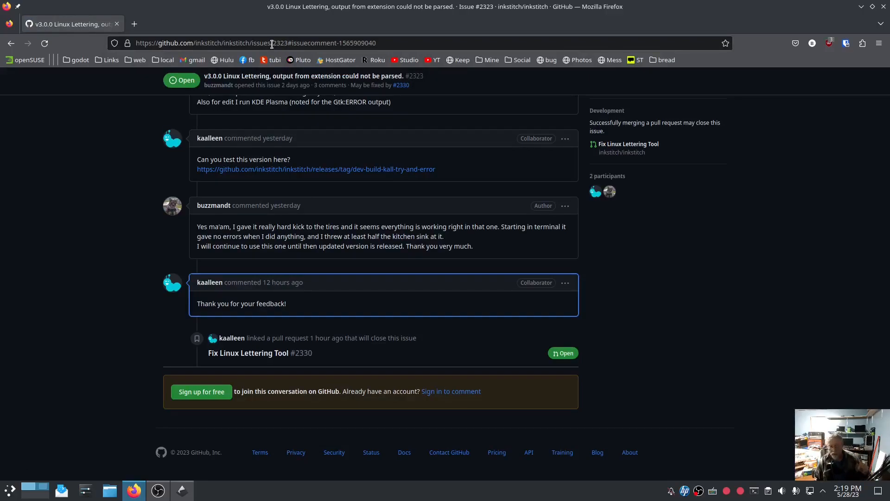
{"action": "mouse_move", "coordinate": [160, 218]}
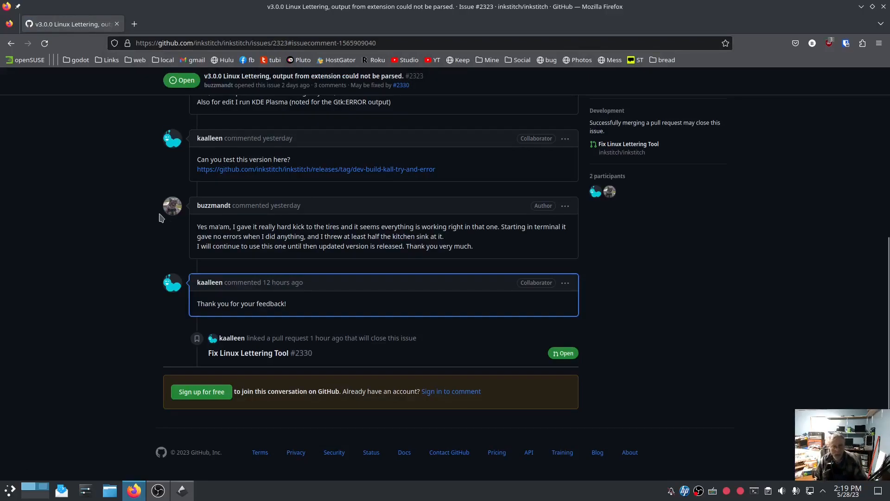
{"action": "mouse_move", "coordinate": [121, 319]}
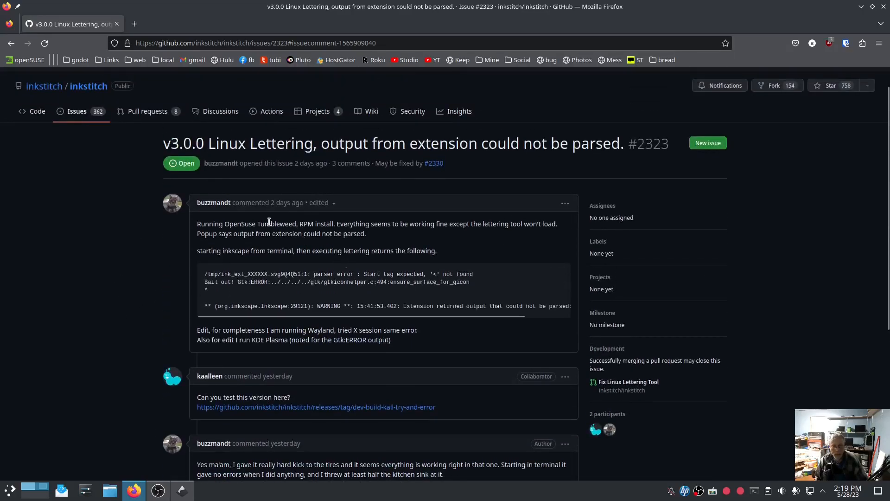
{"action": "mouse_move", "coordinate": [228, 297]}
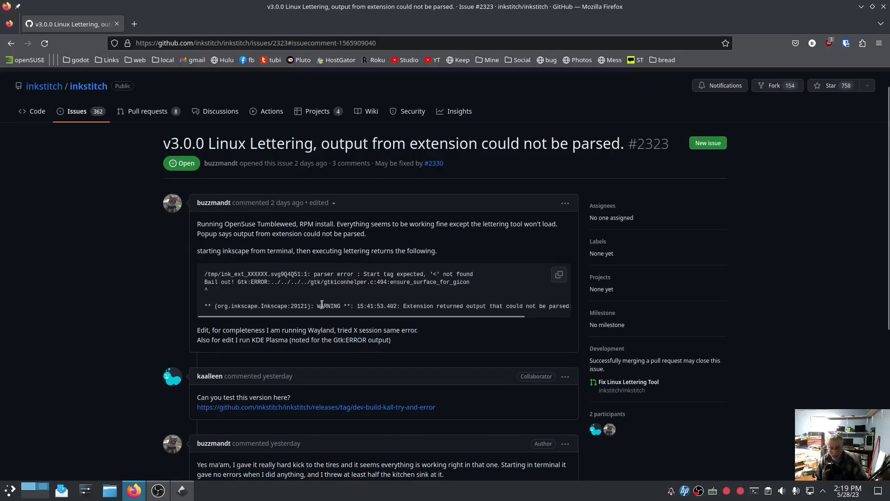
{"action": "mouse_move", "coordinate": [411, 298]}
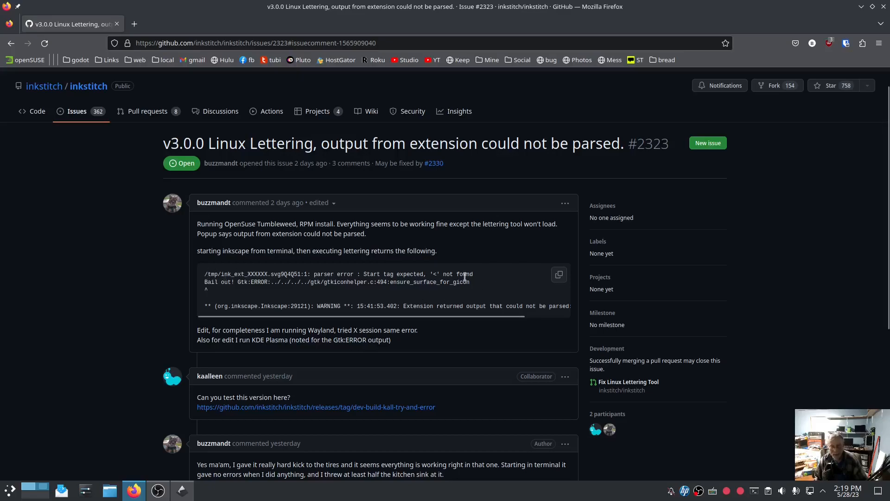
{"action": "scroll", "scroll_direction": "down", "scroll_amount": 3}
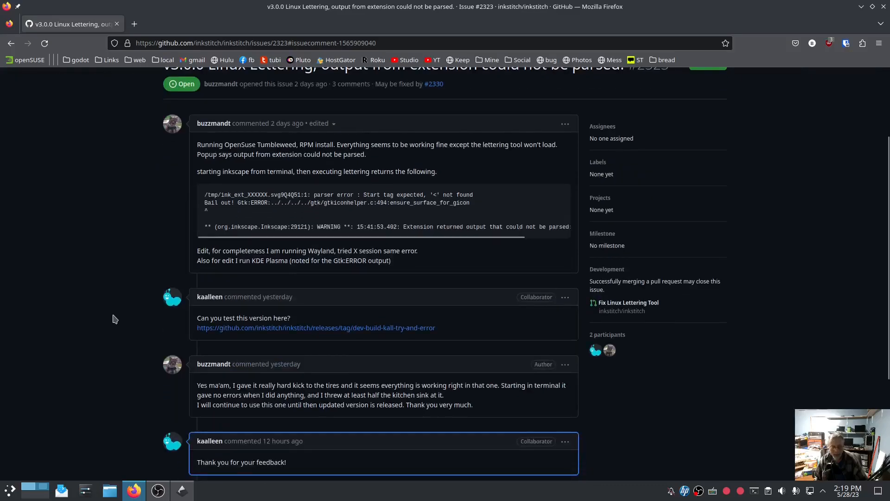
{"action": "mouse_move", "coordinate": [319, 332]}
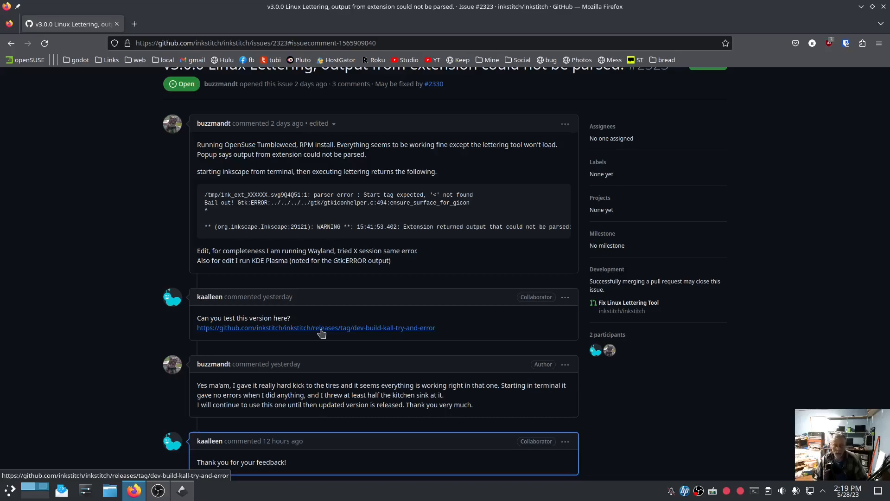
{"action": "left_click", "coordinate": [315, 327]}
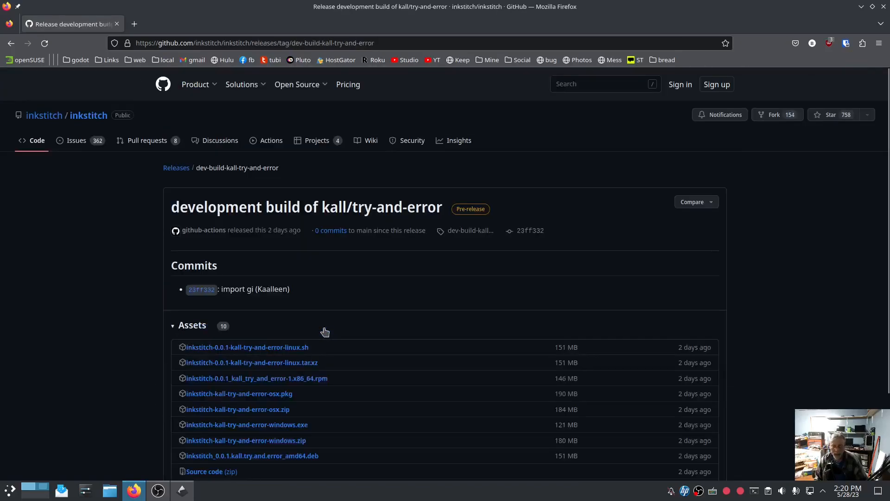
{"action": "mouse_move", "coordinate": [113, 324]}
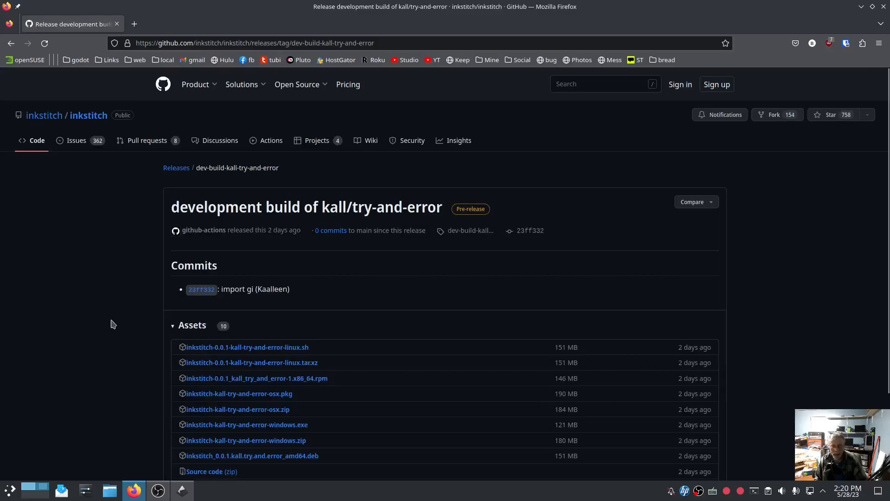
{"action": "scroll", "scroll_direction": "down", "scroll_amount": 3}
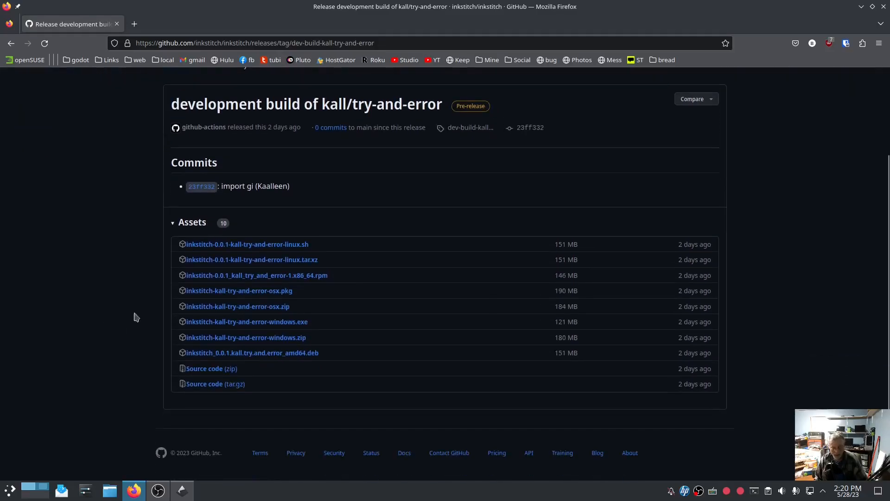
{"action": "mouse_move", "coordinate": [335, 280]}
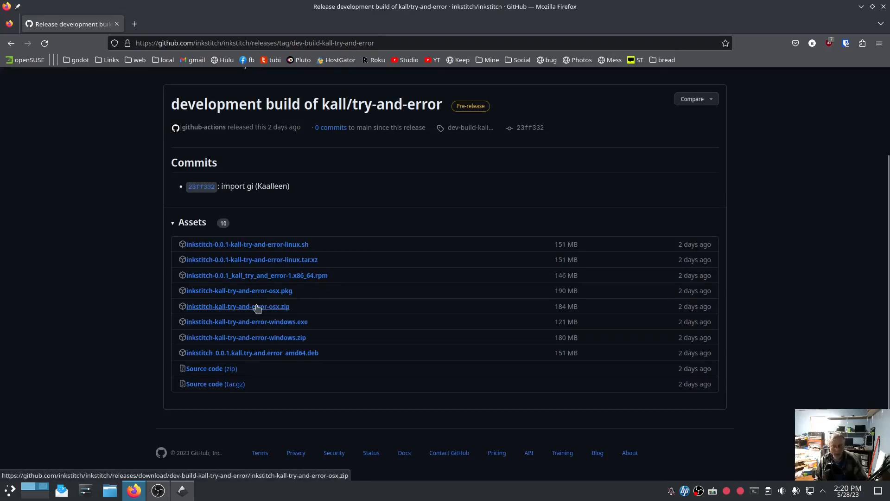
{"action": "mouse_move", "coordinate": [260, 322]}
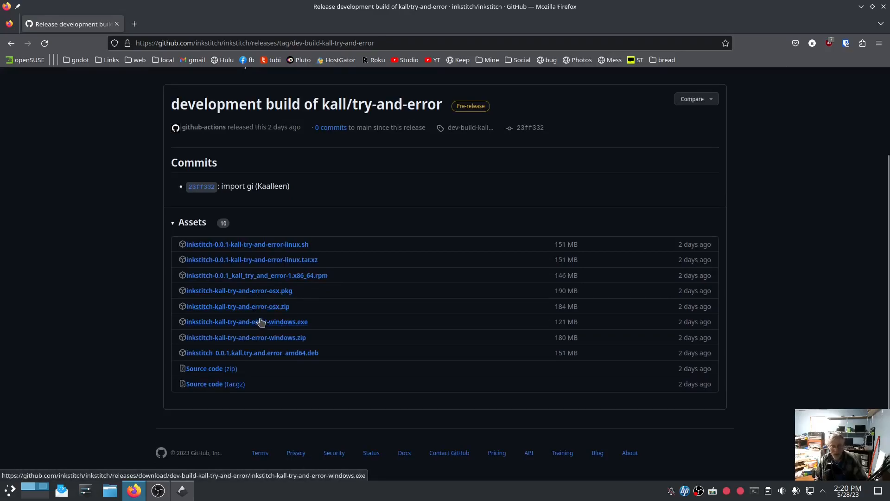
{"action": "mouse_move", "coordinate": [246, 306]}
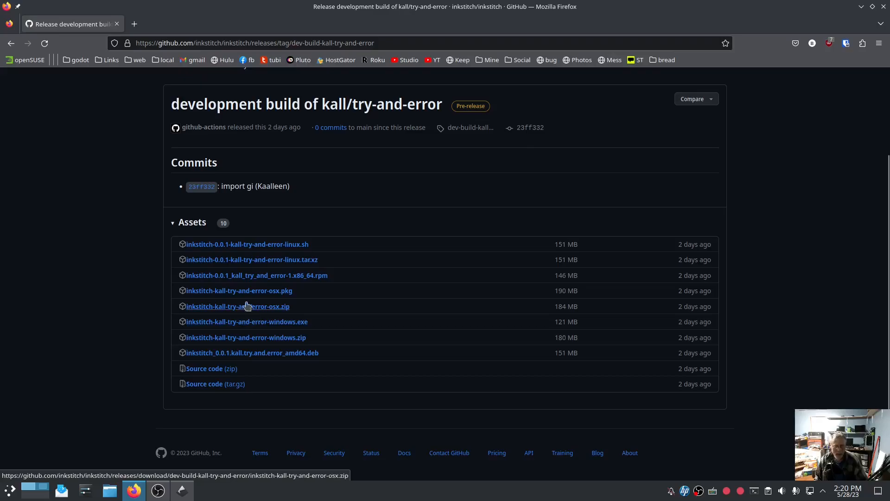
{"action": "mouse_move", "coordinate": [242, 290]}
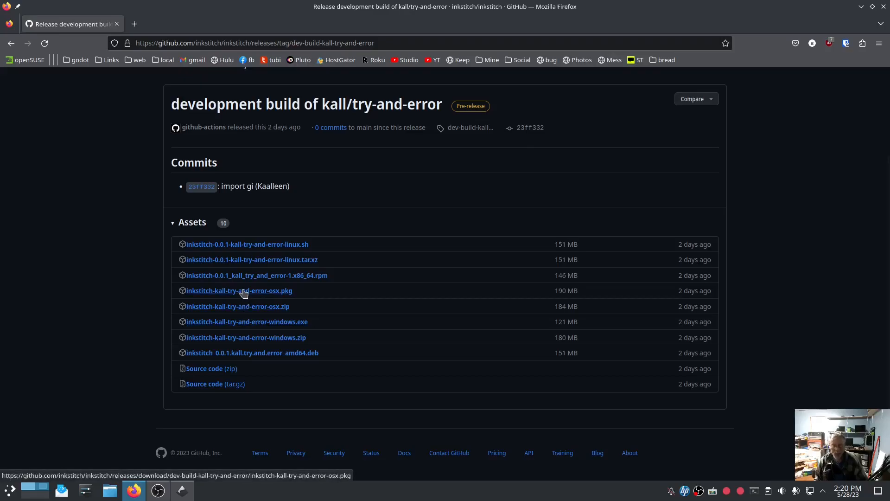
{"action": "mouse_move", "coordinate": [152, 315]}
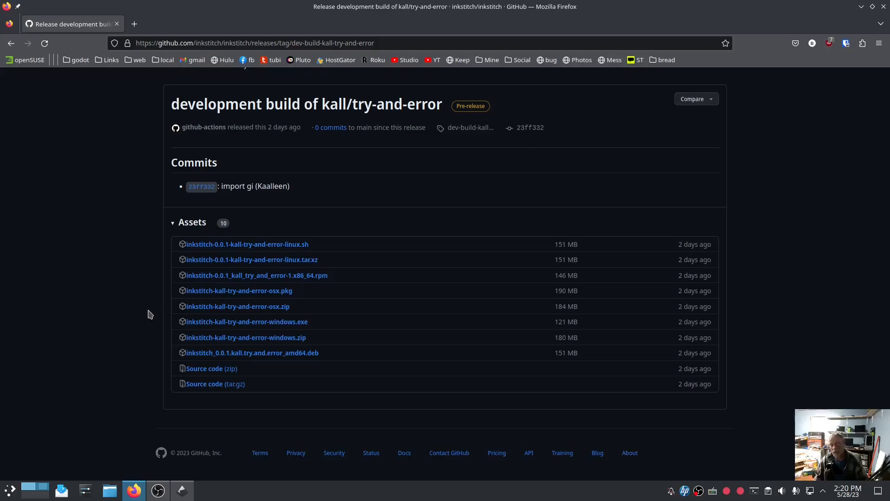
{"action": "mouse_move", "coordinate": [148, 296]}
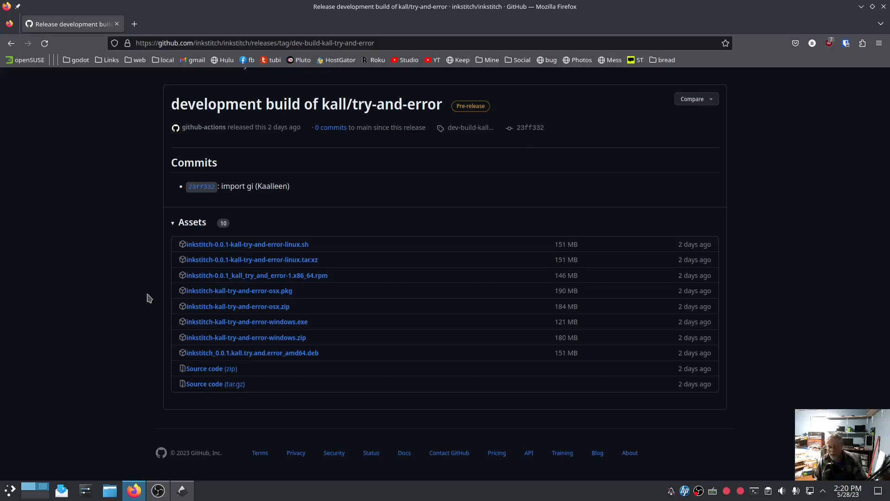
{"action": "mouse_move", "coordinate": [136, 265]}
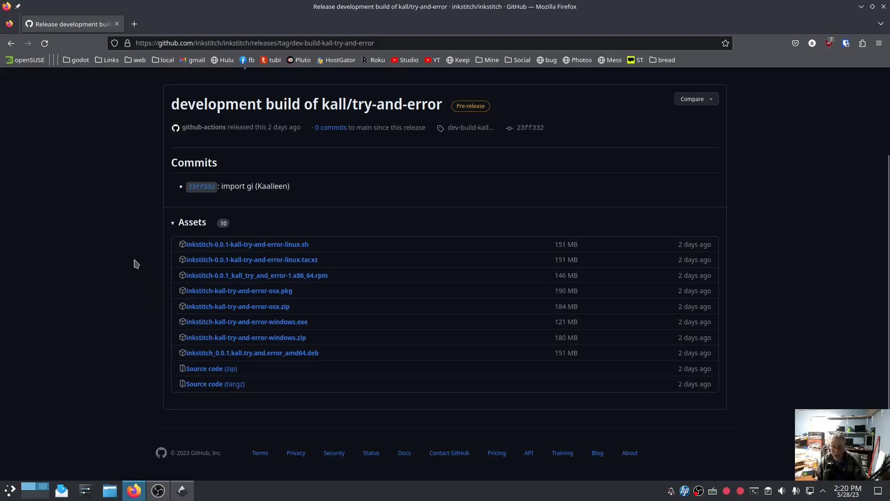
{"action": "mouse_move", "coordinate": [846, 43]}
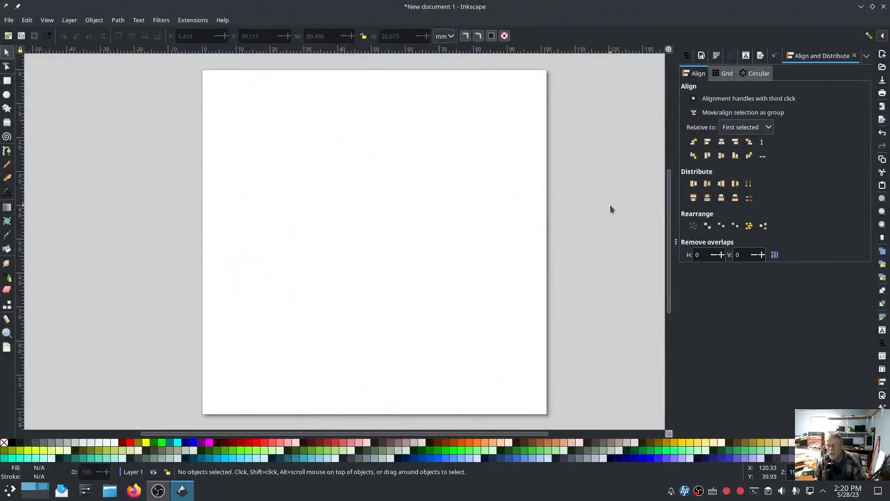
{"action": "mouse_move", "coordinate": [591, 166]}
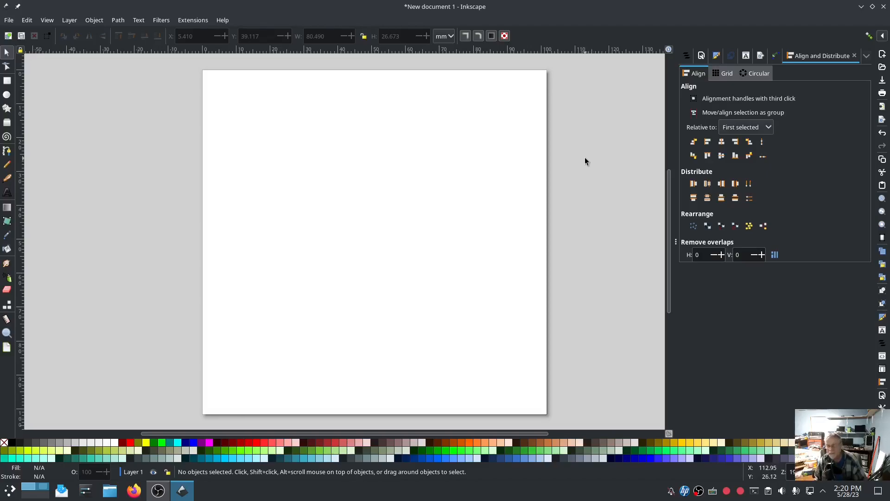
{"action": "mouse_move", "coordinate": [584, 152]}
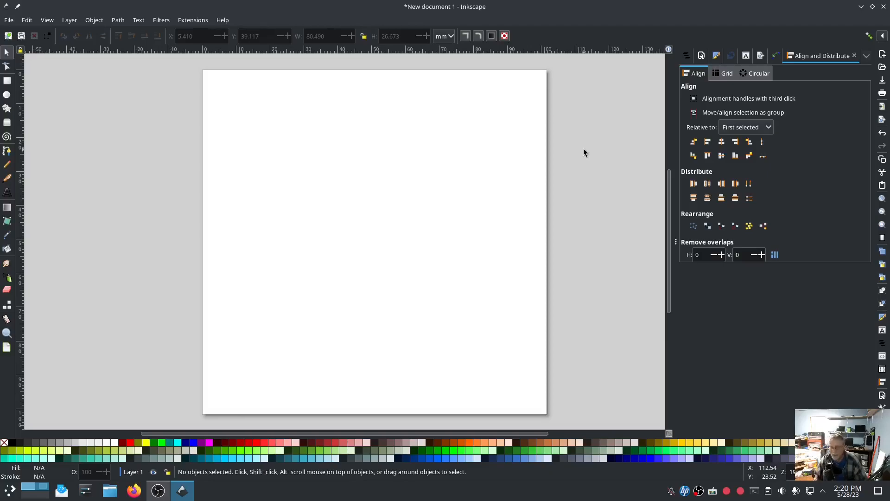
{"action": "mouse_move", "coordinate": [571, 160]}
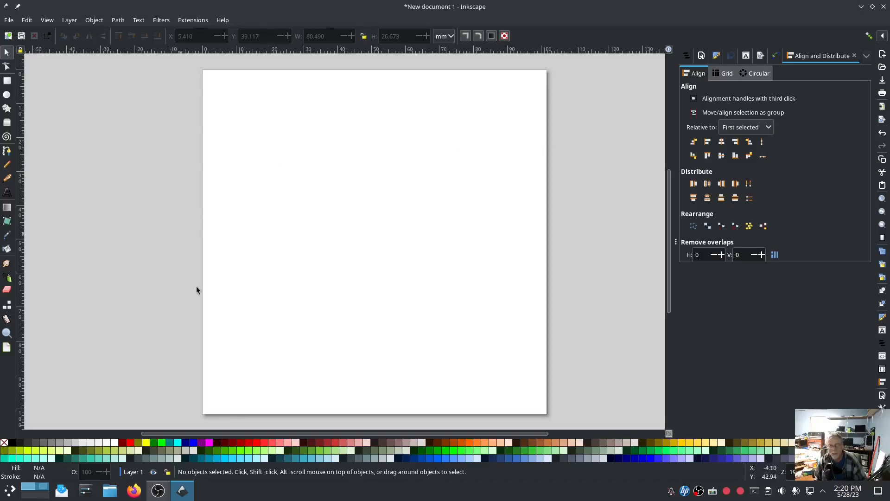
{"action": "mouse_move", "coordinate": [144, 163]}
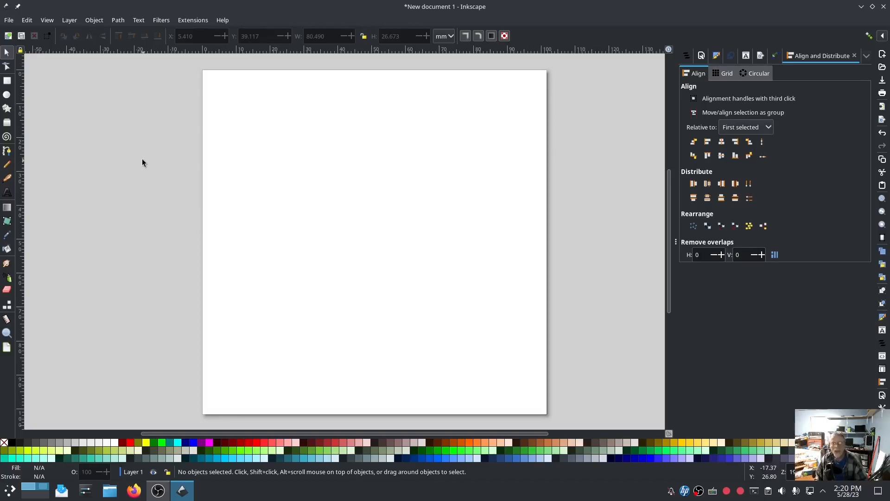
{"action": "mouse_move", "coordinate": [157, 136]}
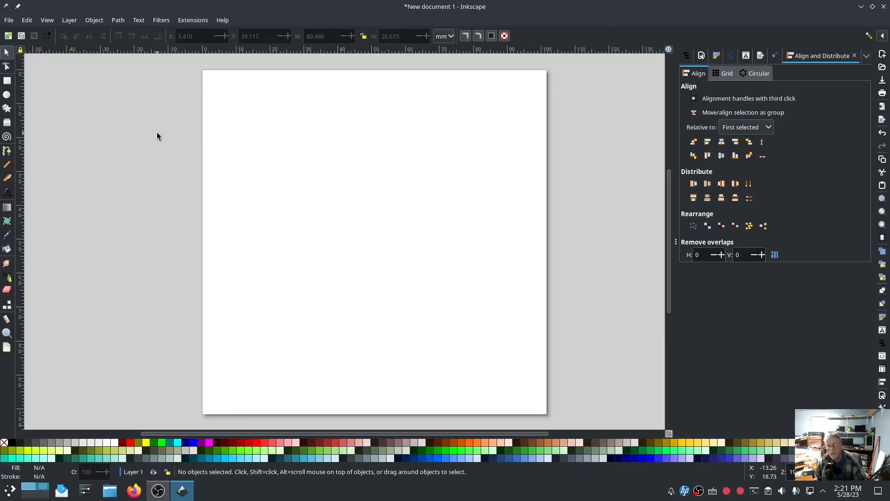
{"action": "mouse_move", "coordinate": [160, 124]}
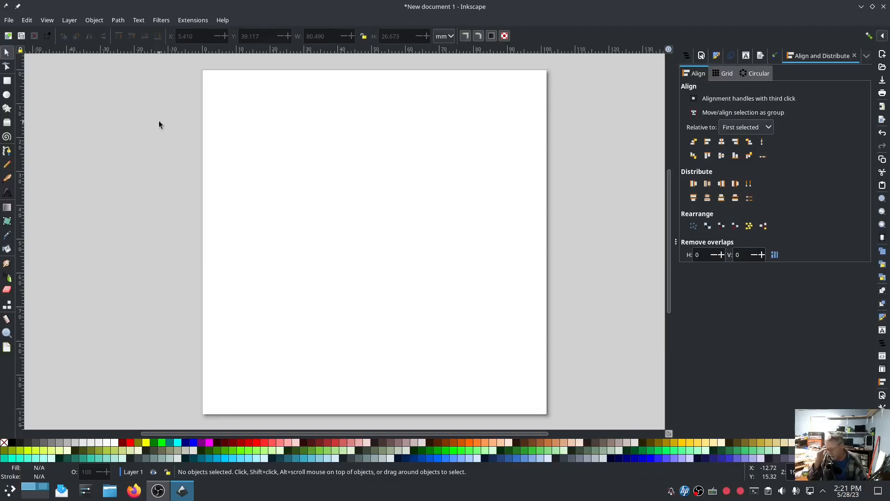